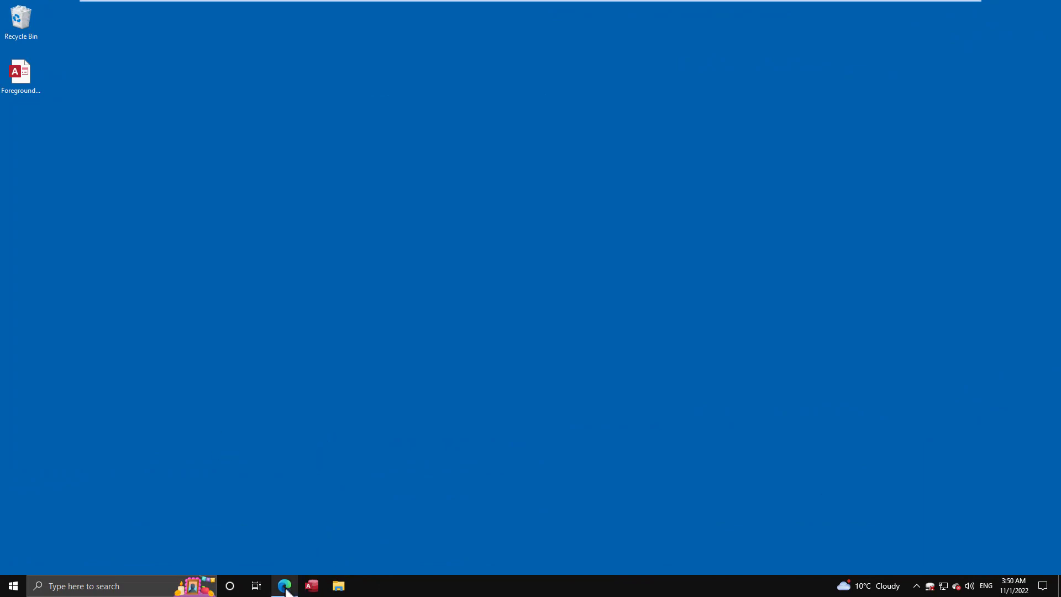
# - Bring up the devhut bring-to-front article in Edge and copy its #If VBA7 SetForegroundWindow declarations
pyautogui.click(284, 585)
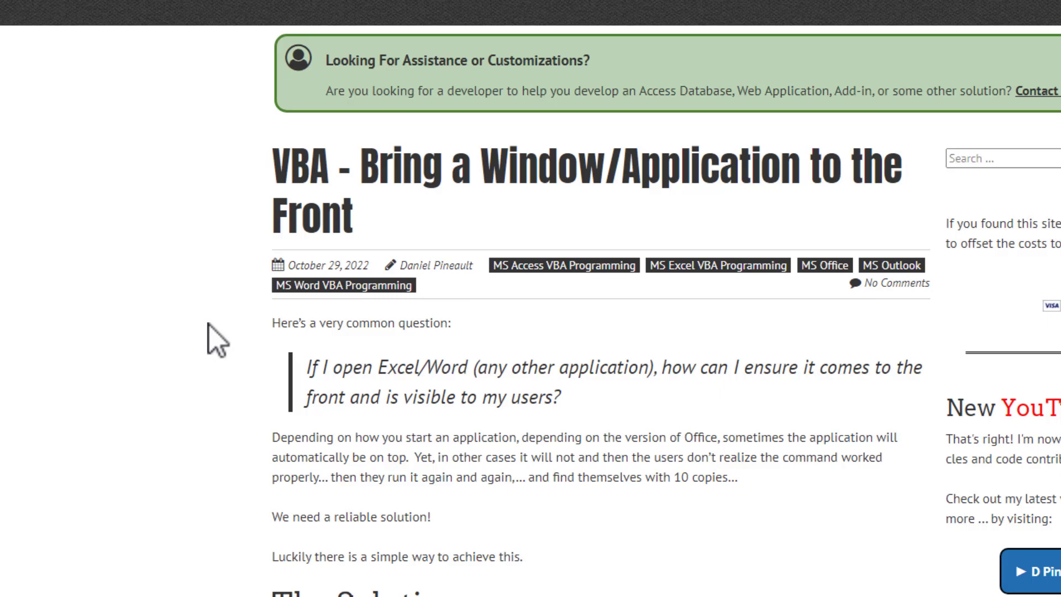
pyautogui.moveTo(213, 338)
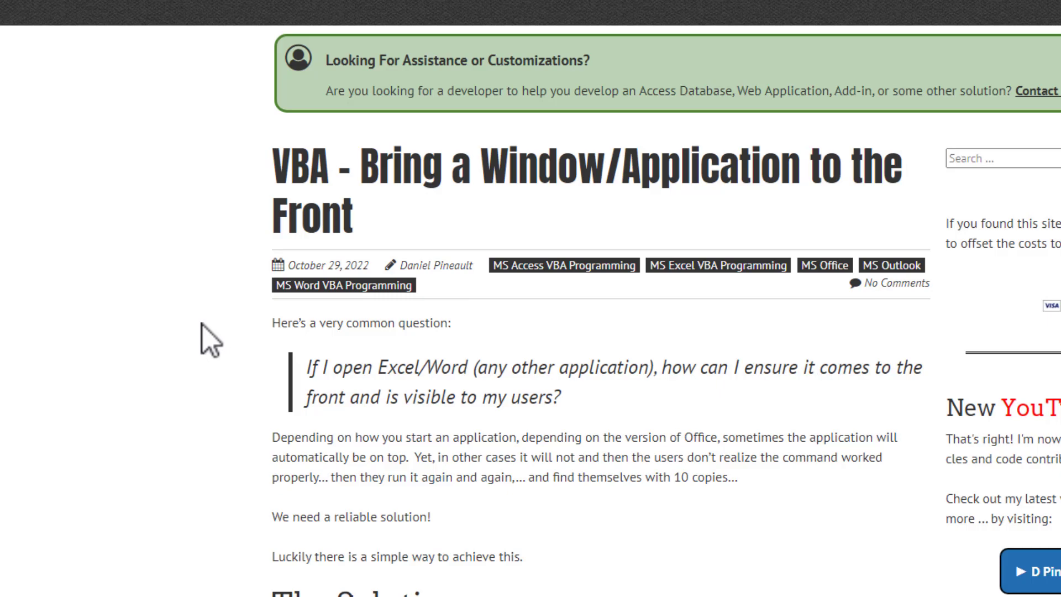
pyautogui.scroll(-3)
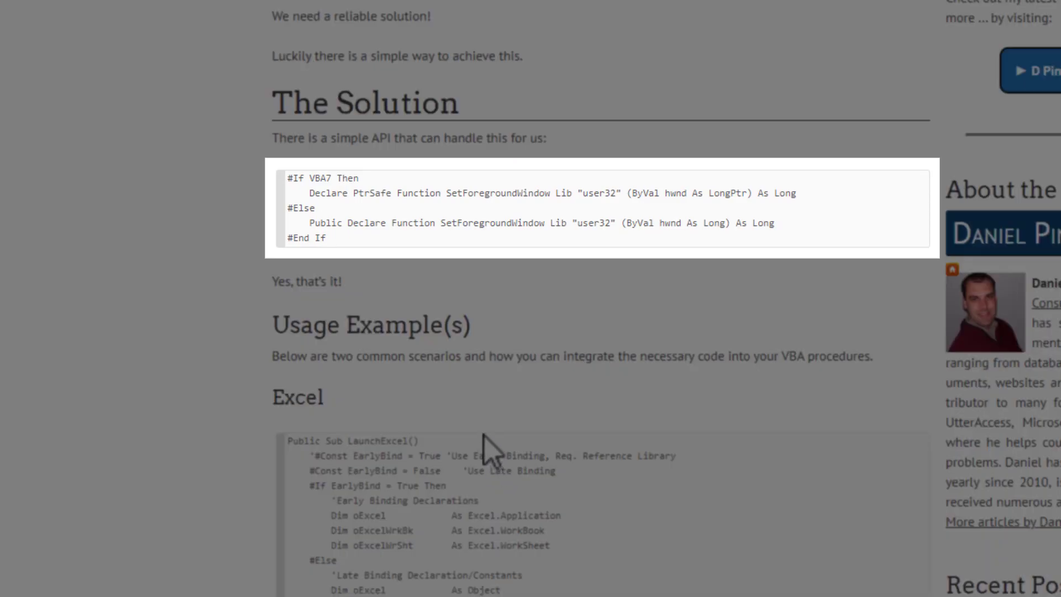
pyautogui.moveTo(392, 331)
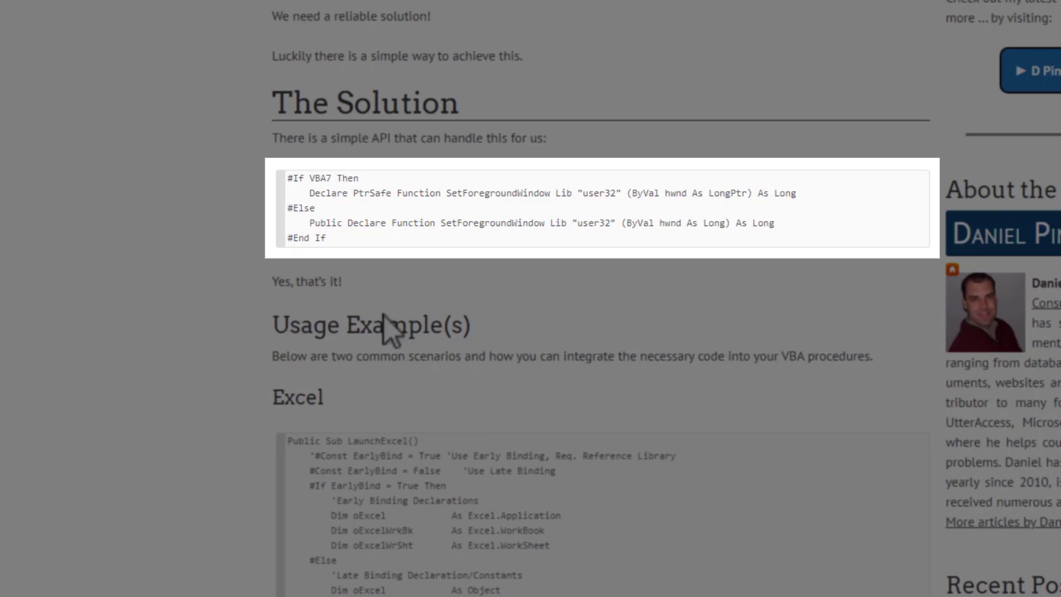
pyautogui.moveTo(345, 257)
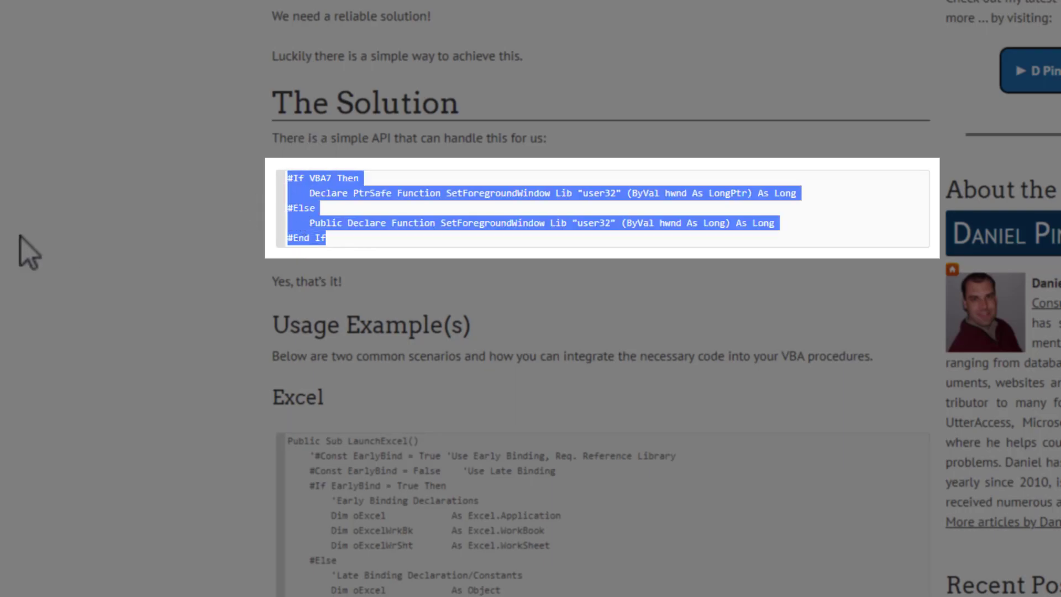
pyautogui.moveTo(81, 257)
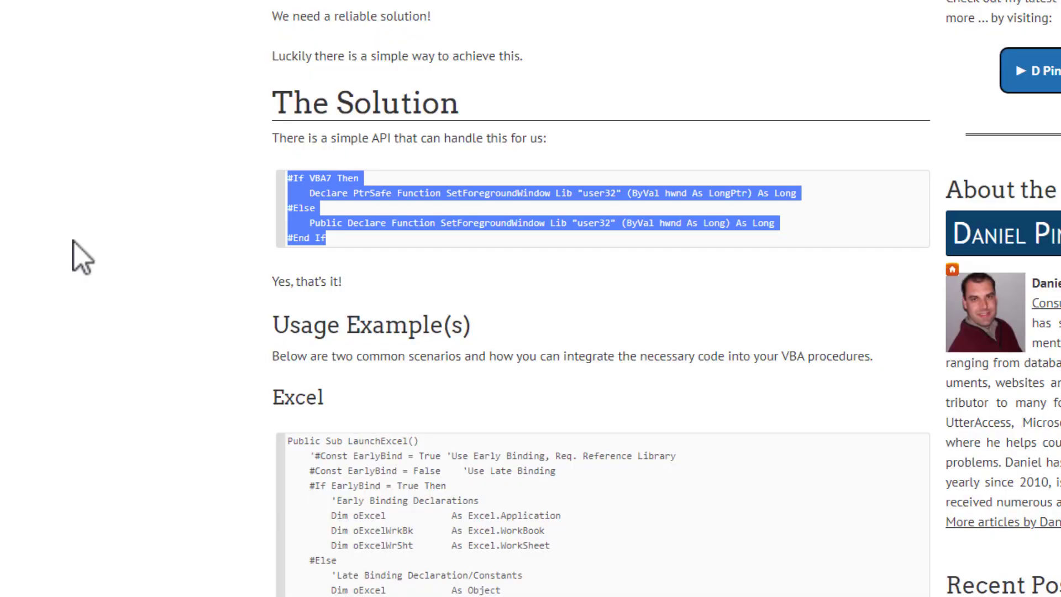
pyautogui.scroll(-3)
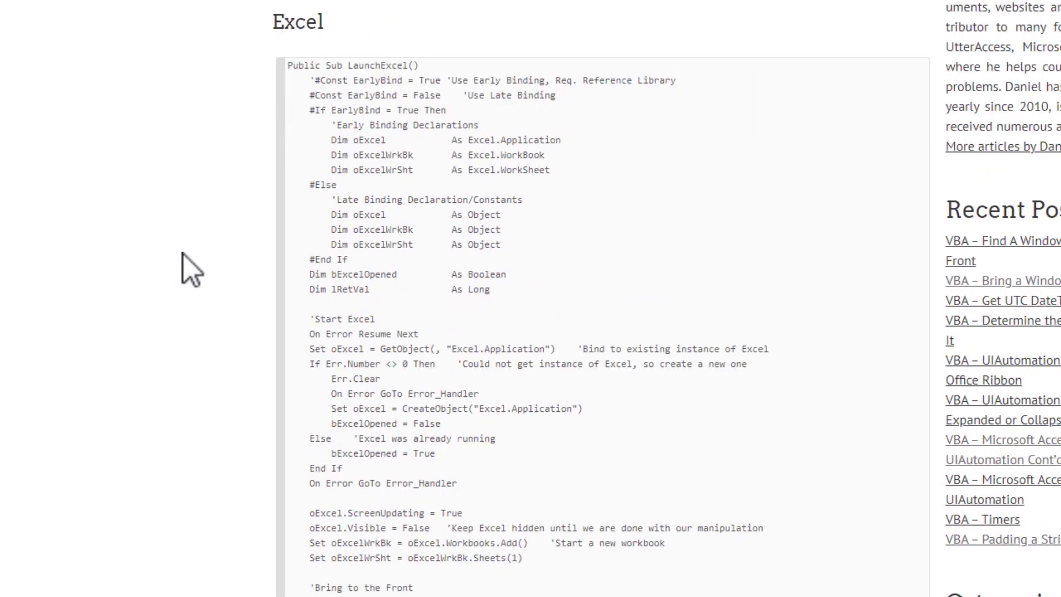
pyautogui.moveTo(203, 208)
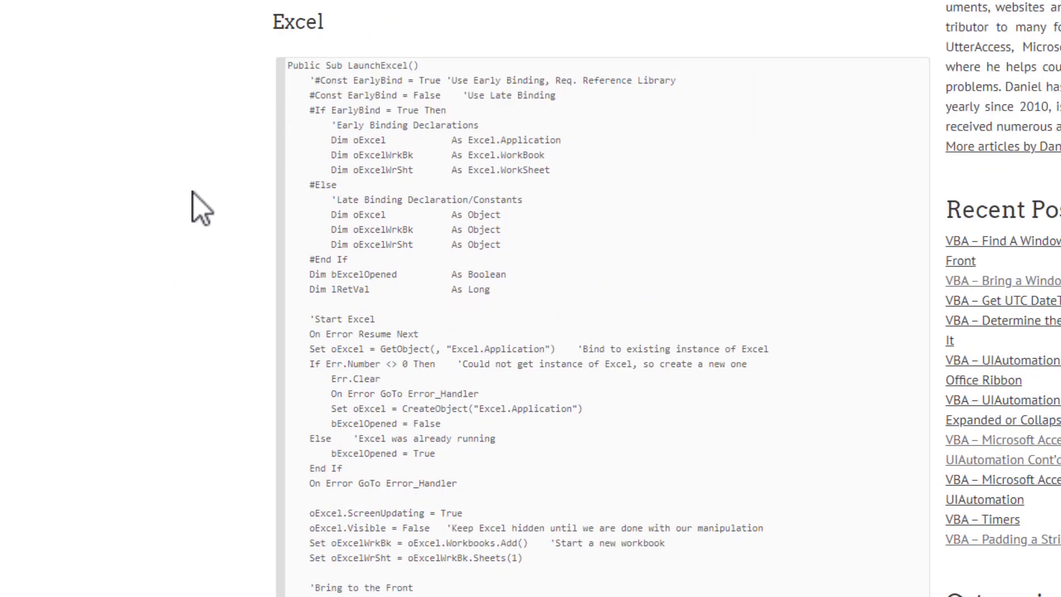
pyautogui.scroll(-3)
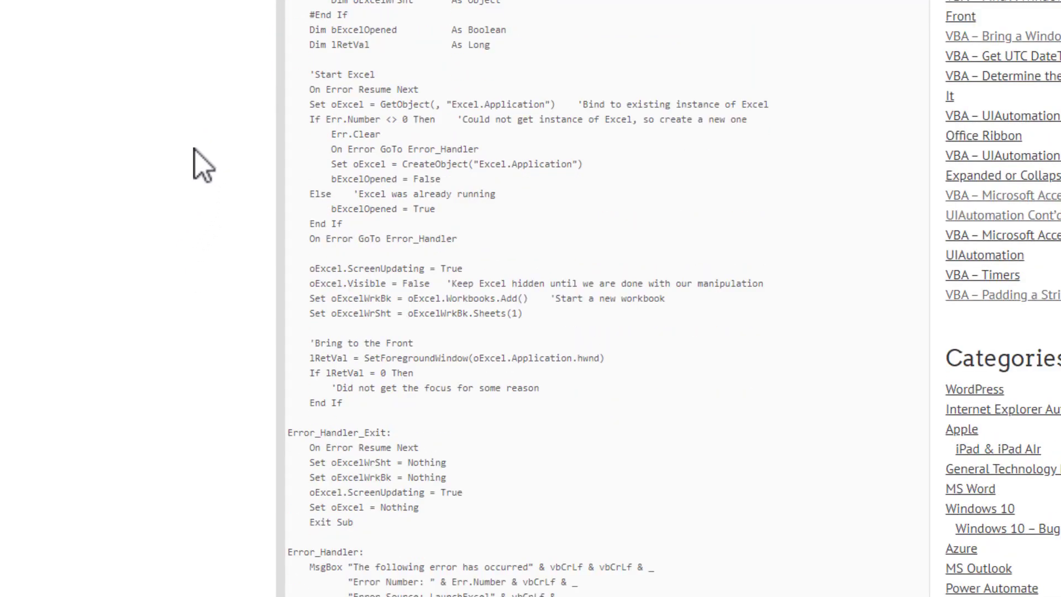
pyautogui.scroll(-3)
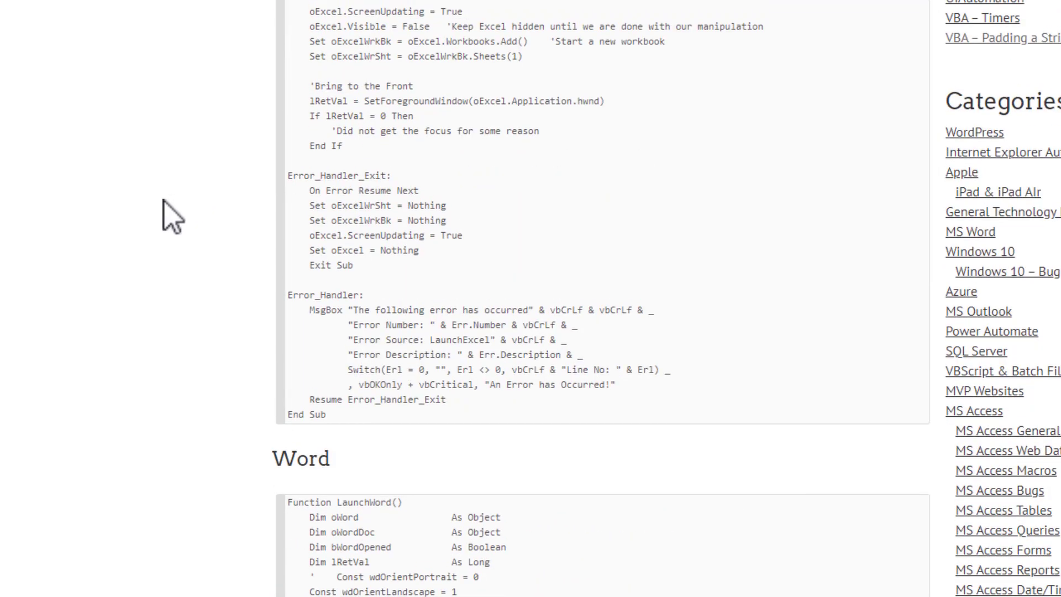
pyautogui.moveTo(164, 225)
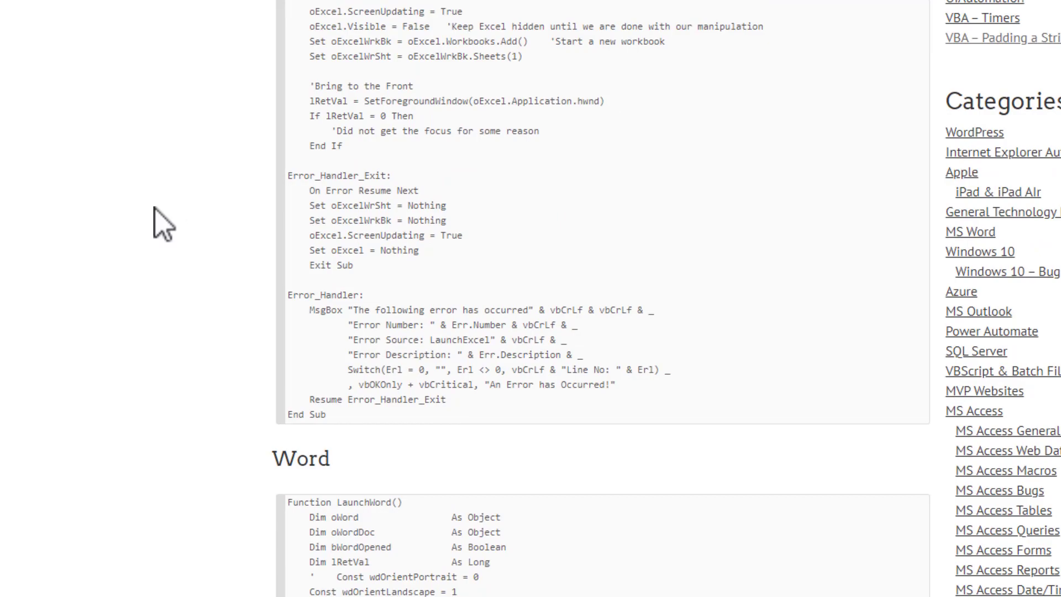
pyautogui.scroll(3)
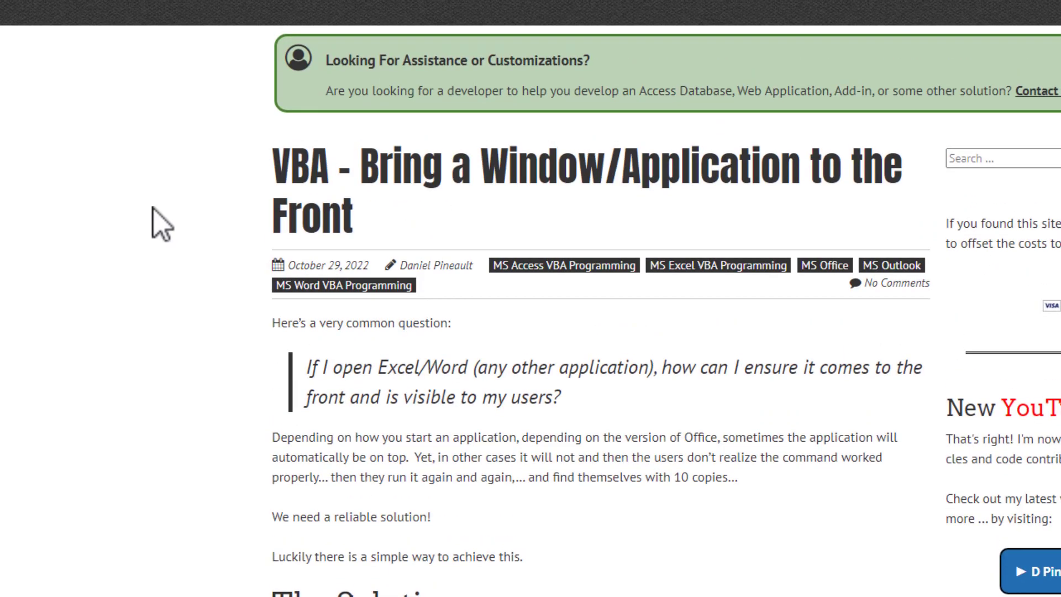
# - Open the Foreground Access database from its desktop icon
pyautogui.scroll(-3)
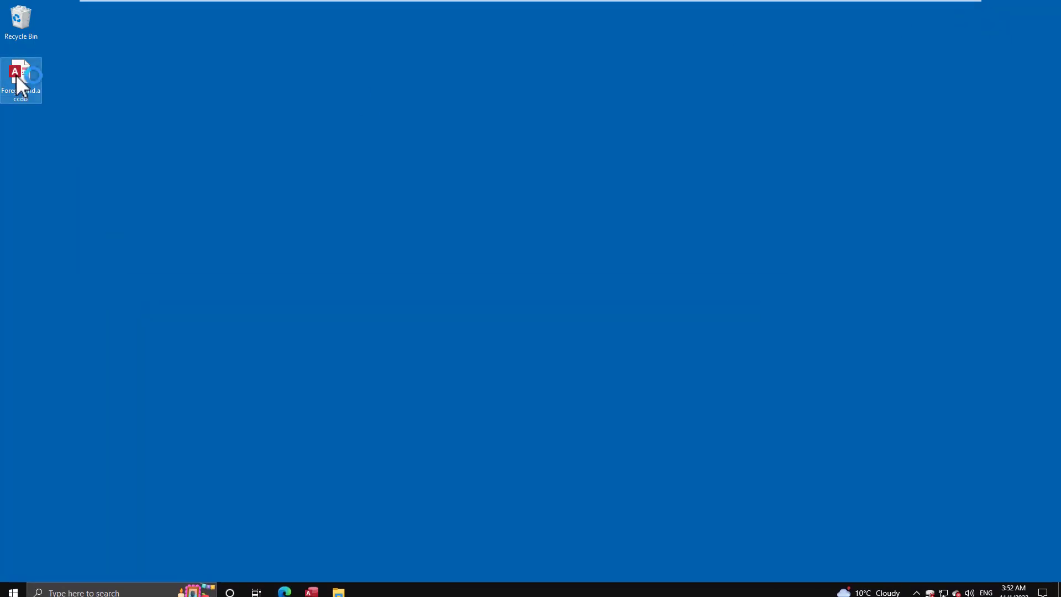
pyautogui.doubleClick(21, 79)
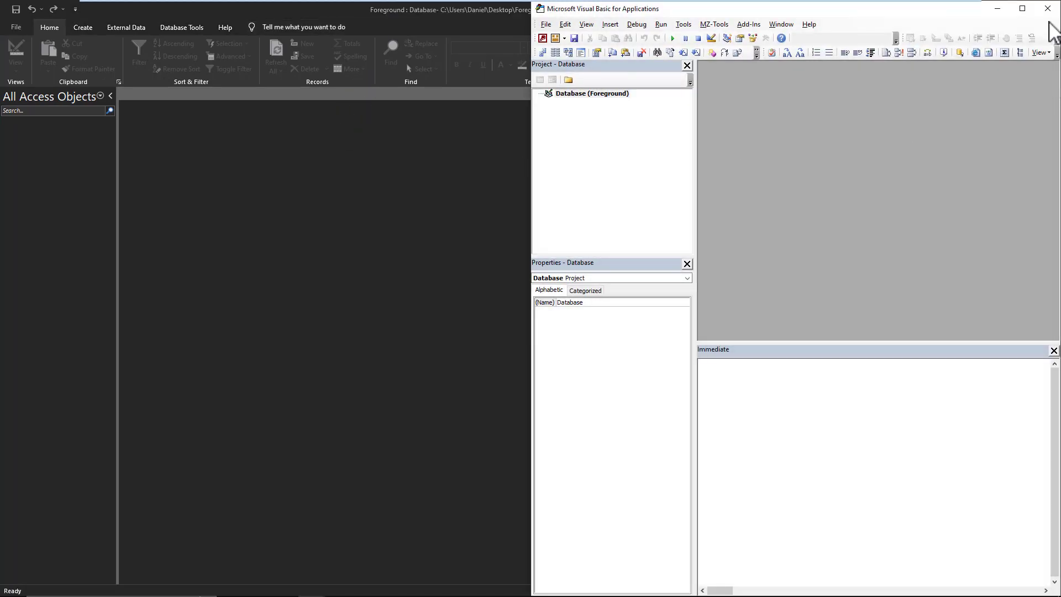
# - Maximize the VBA editor and insert a new standard module, Module1, for the declarations
pyautogui.click(1021, 9)
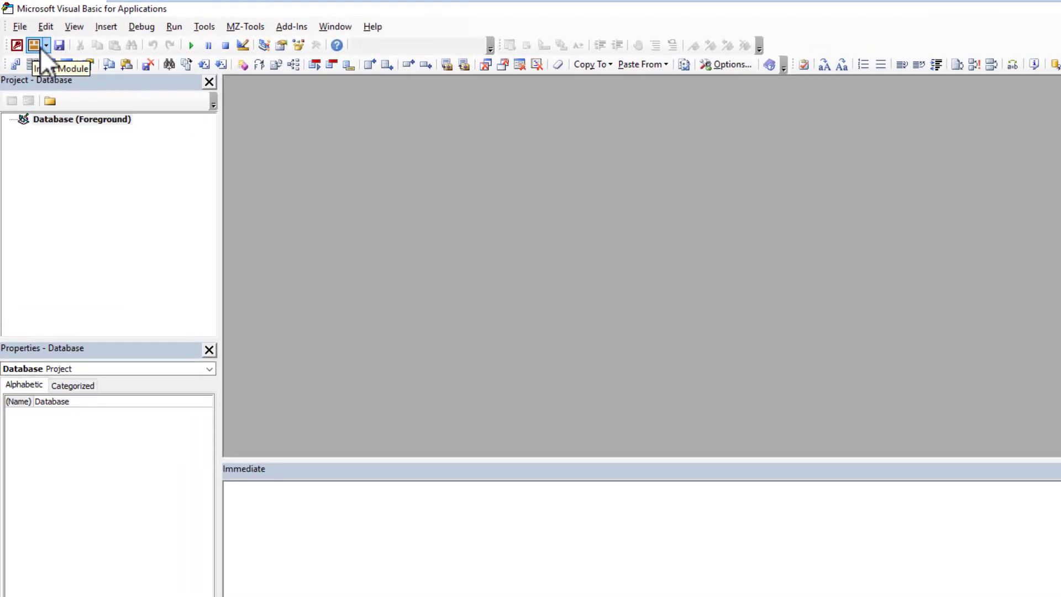
pyautogui.click(46, 45)
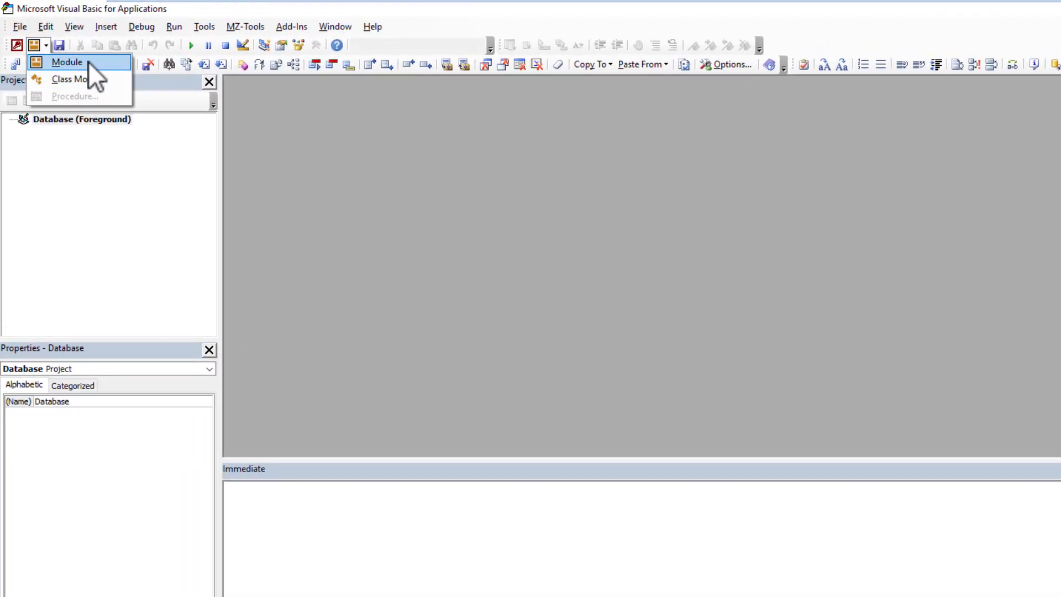
pyautogui.moveTo(73, 73)
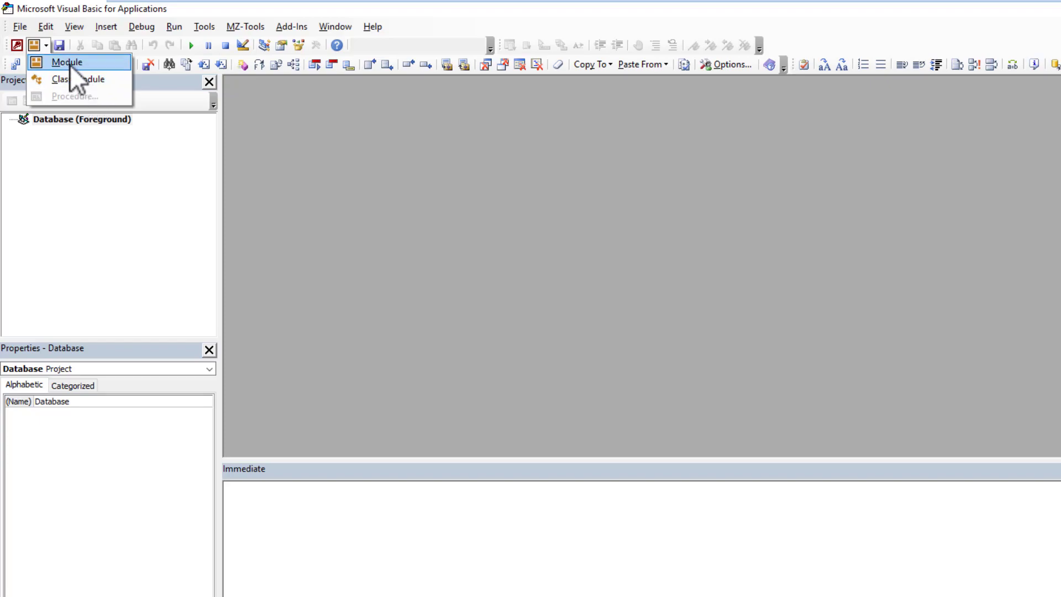
pyautogui.click(66, 61)
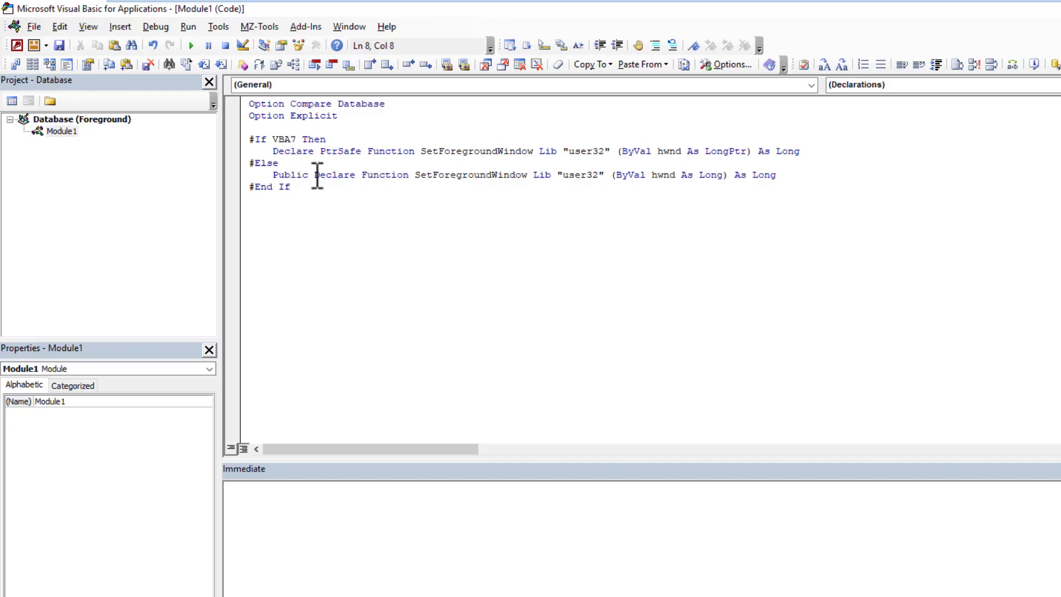
# - Mark the VBA7 SetForegroundWindow declaration Public and save the module as 'testing'
pyautogui.doubleClick(289, 175)
pyautogui.write('Public ')
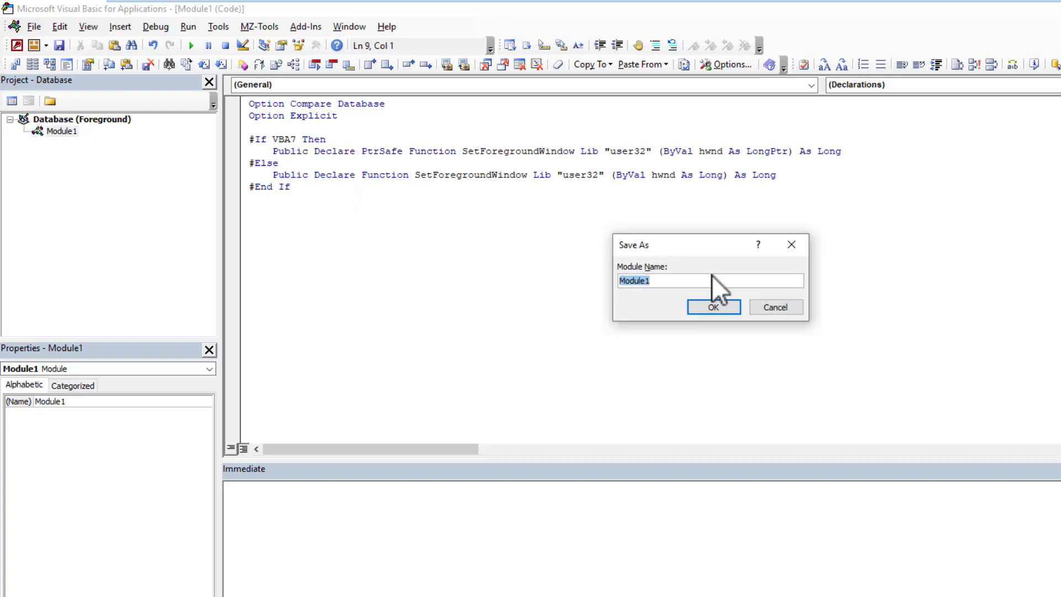
pyautogui.moveTo(696, 334)
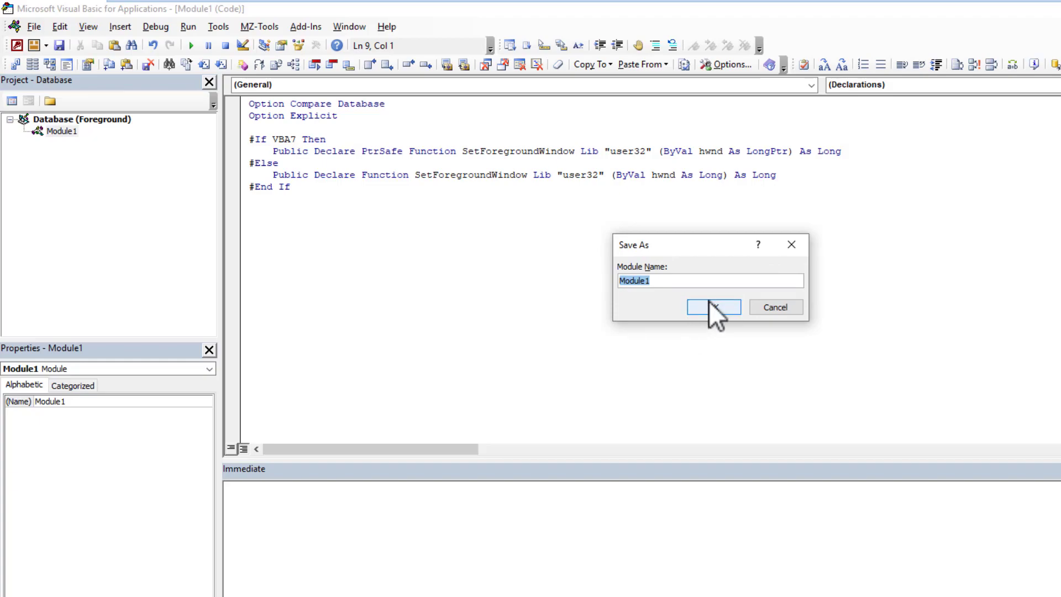
pyautogui.write('testing')
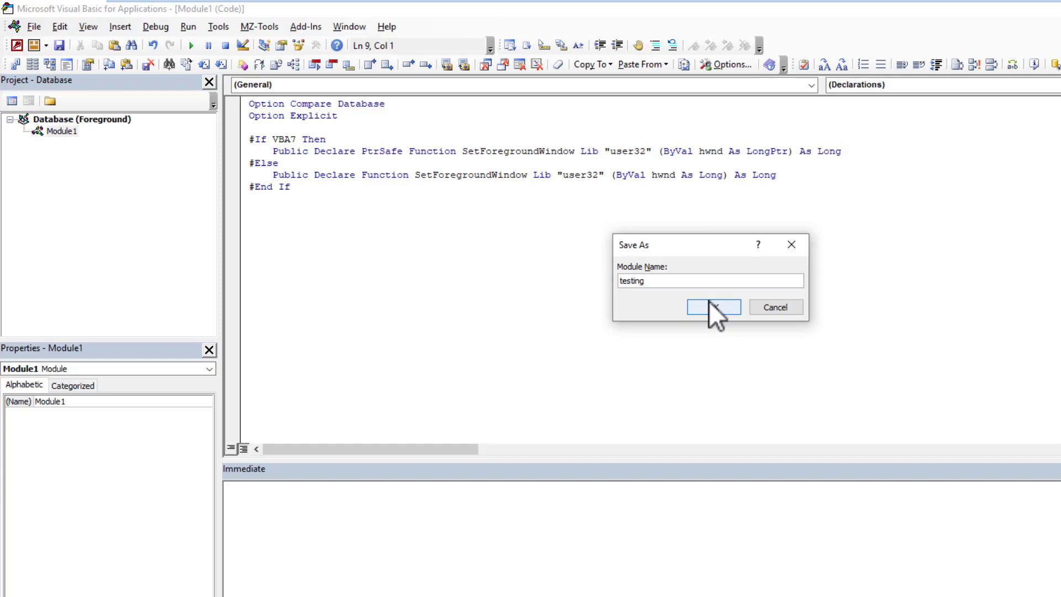
pyautogui.click(709, 280)
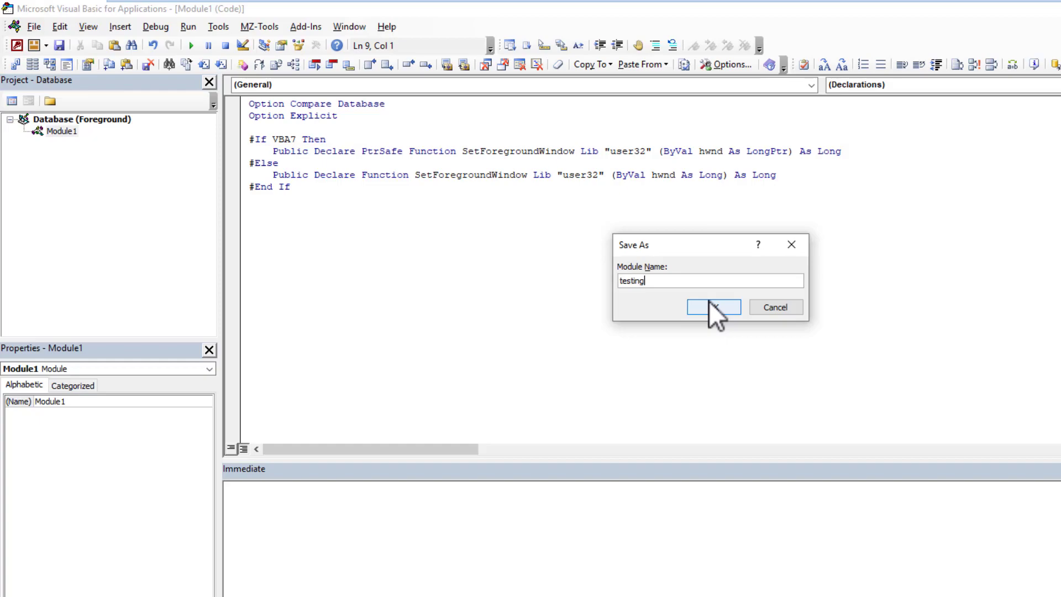
pyautogui.click(713, 307)
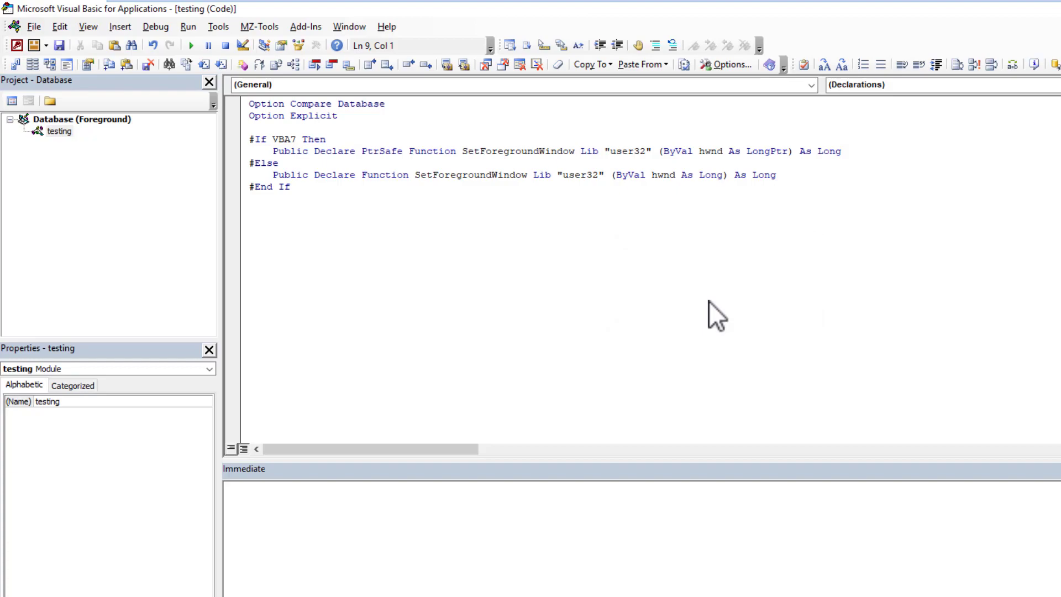
pyautogui.moveTo(518, 225)
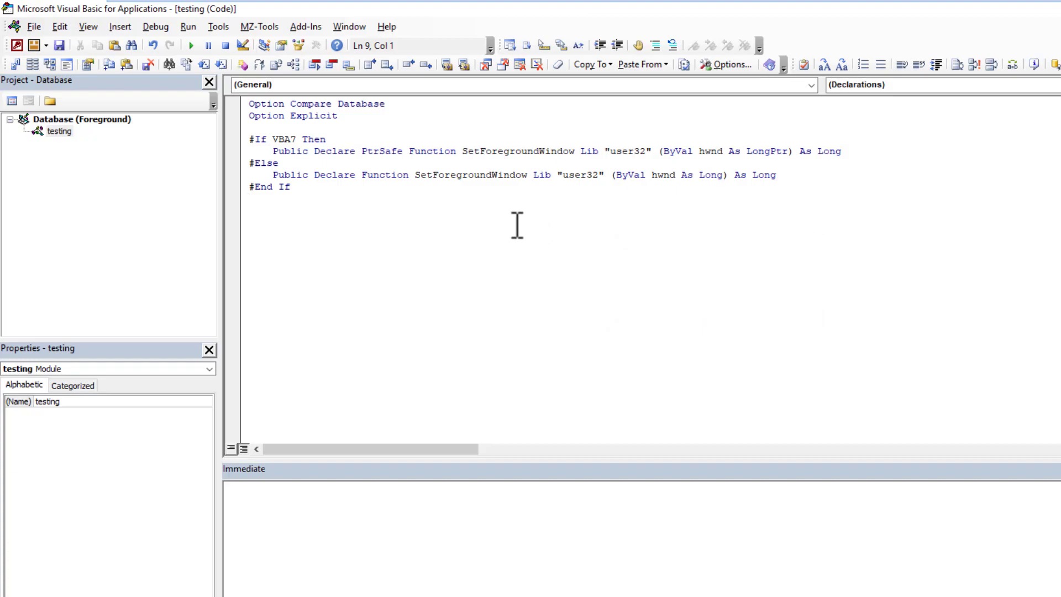
pyautogui.moveTo(412, 226)
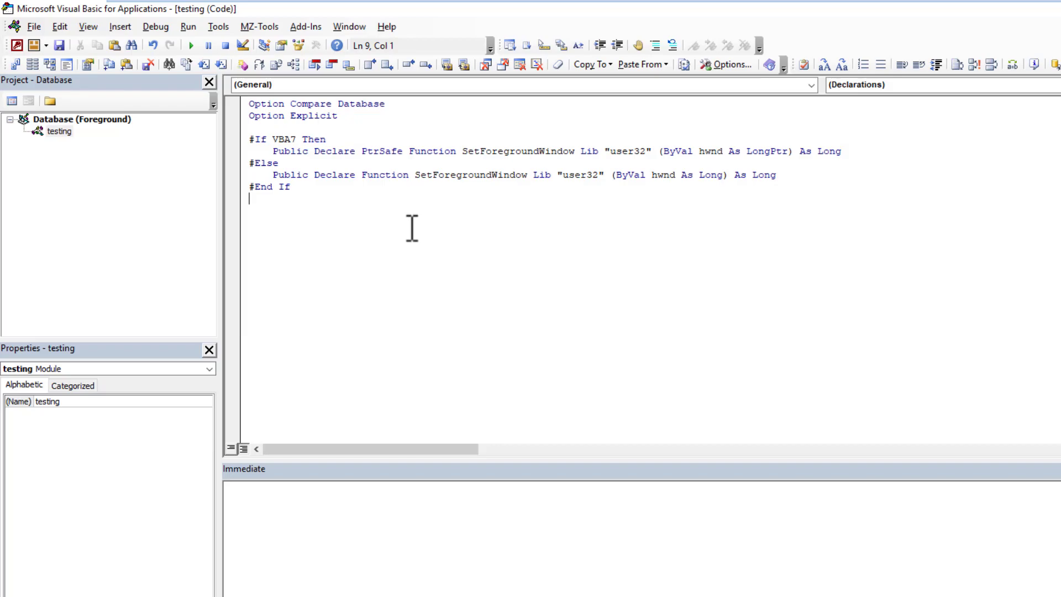
# - Compile the database code from the Debug menu
pyautogui.click(155, 27)
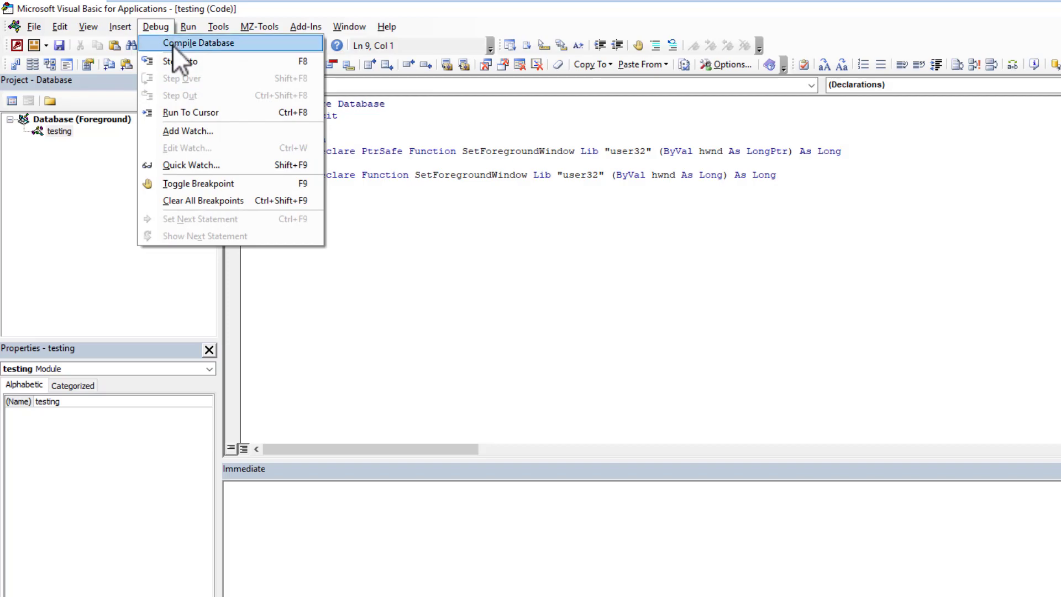
pyautogui.click(198, 42)
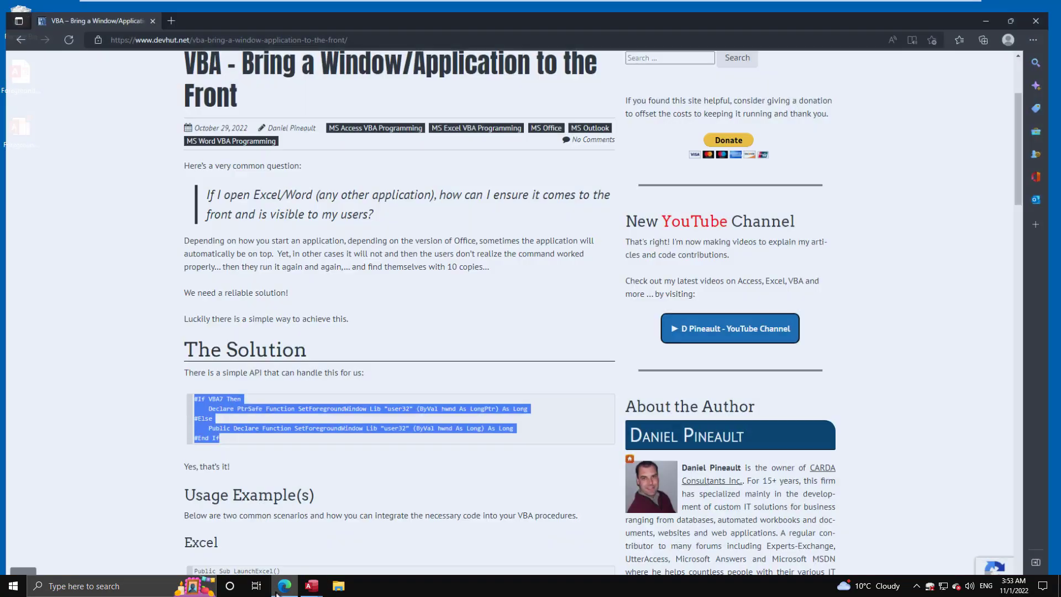
# - Select the whole LaunchExcel procedure through End Sub in the devhut article and copy it
pyautogui.scroll(-3)
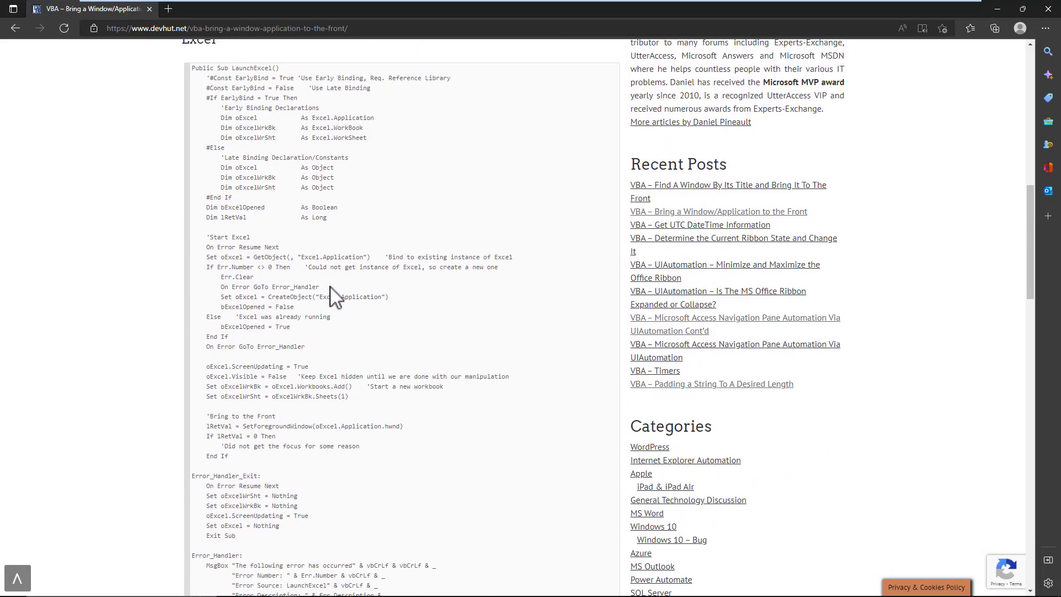
pyautogui.scroll(3)
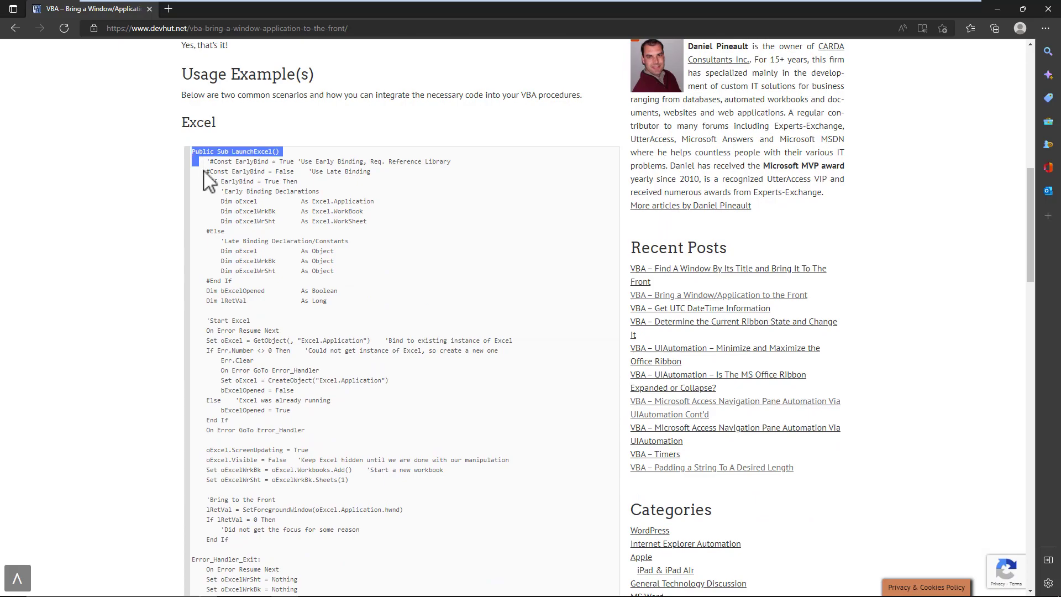
pyautogui.scroll(-3)
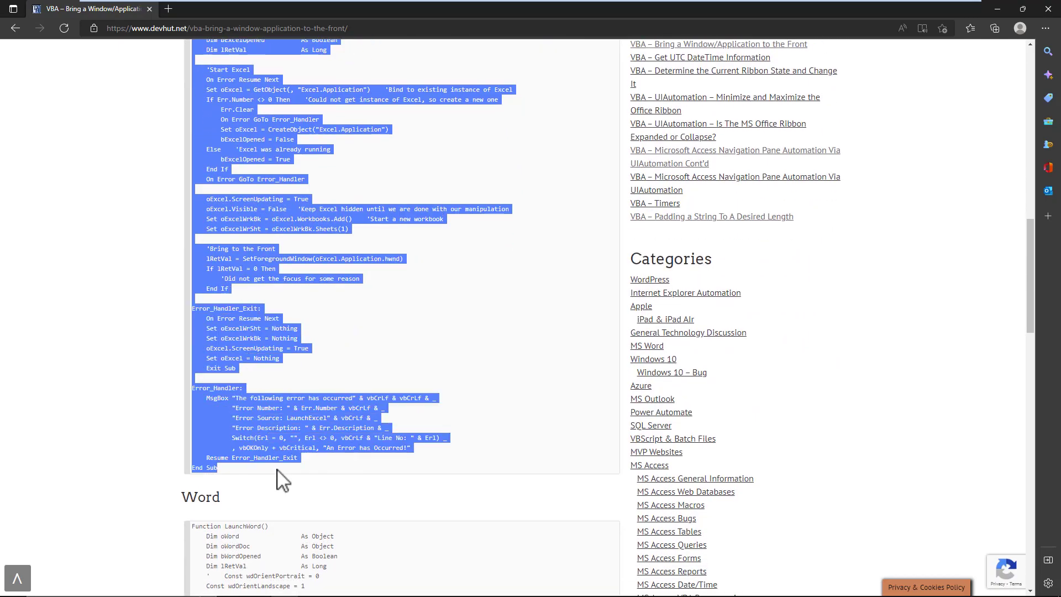
pyautogui.moveTo(876, 169)
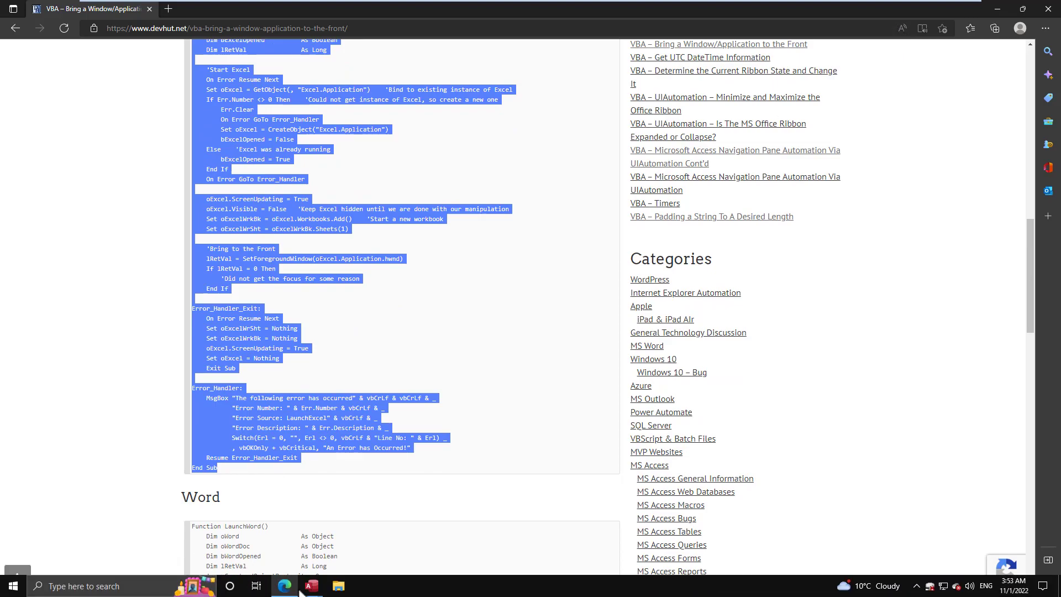
pyautogui.moveTo(314, 590)
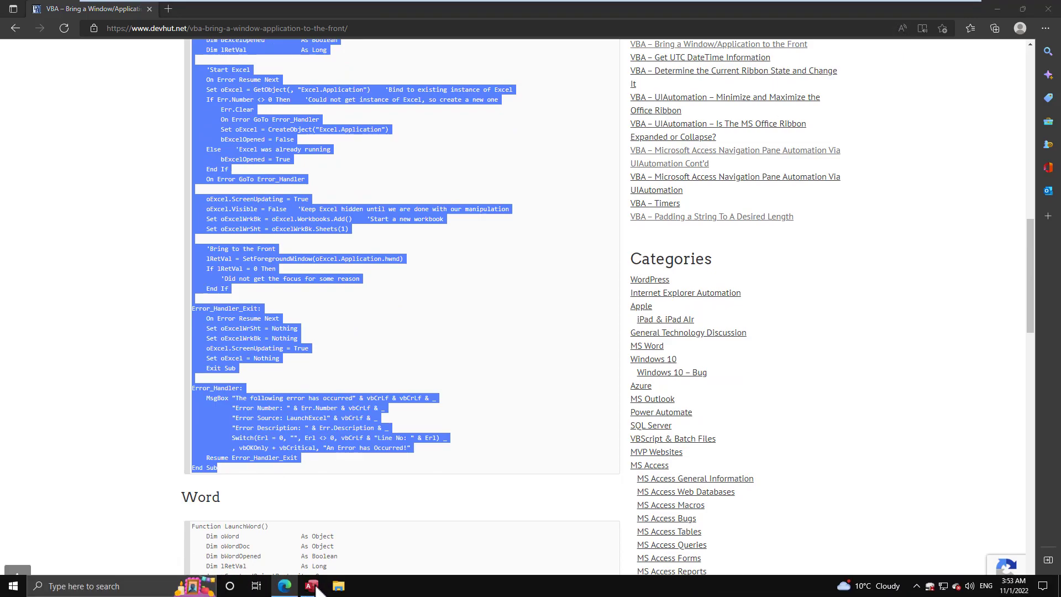
pyautogui.moveTo(312, 586)
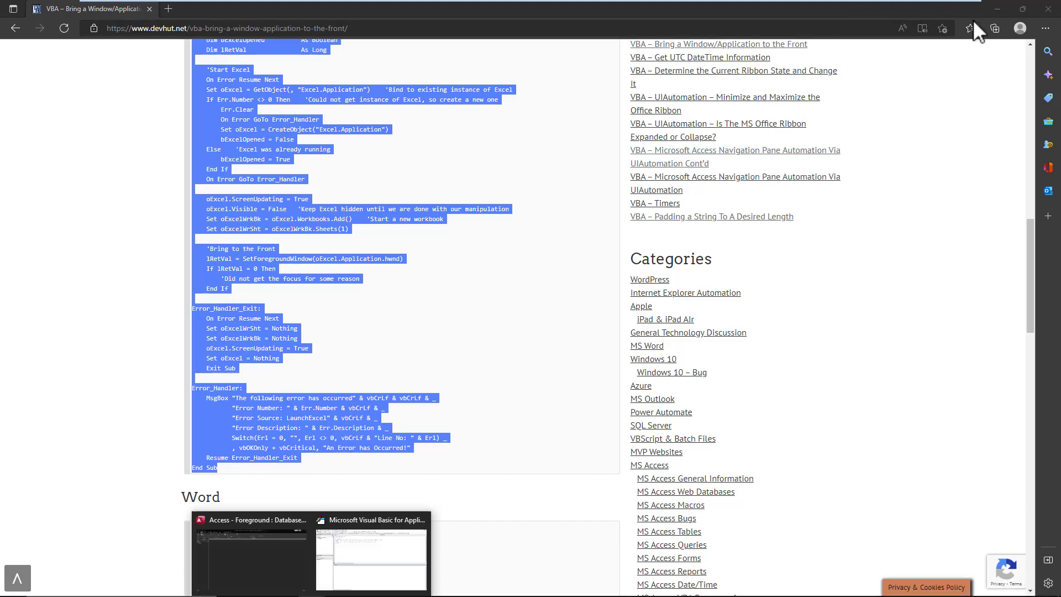
# - Paste LaunchExcel below the testing module's declarations, review it, and select False in oExcel.Visible
pyautogui.click(371, 555)
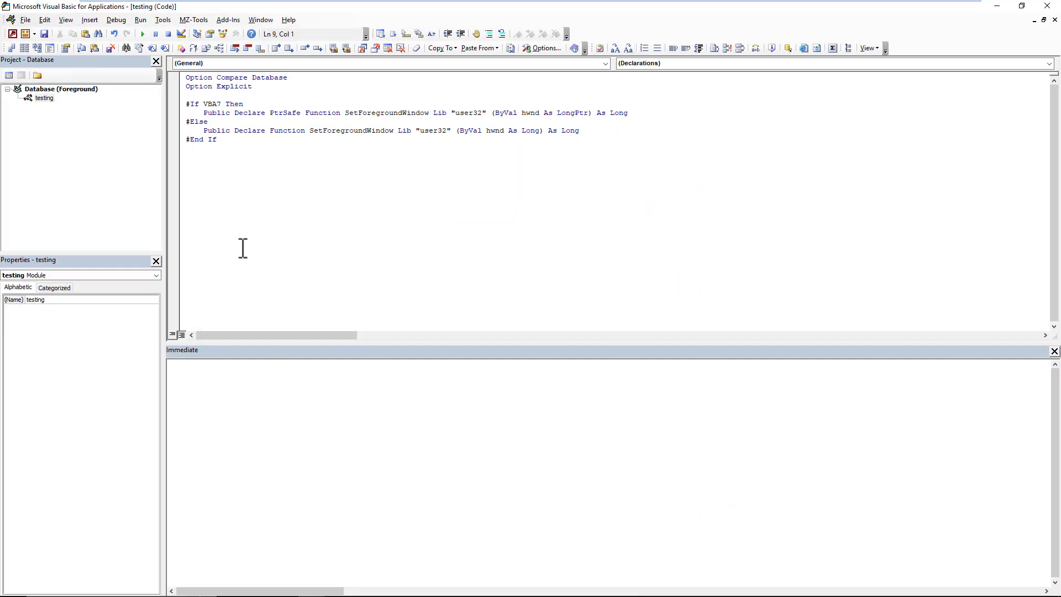
pyautogui.click(187, 201)
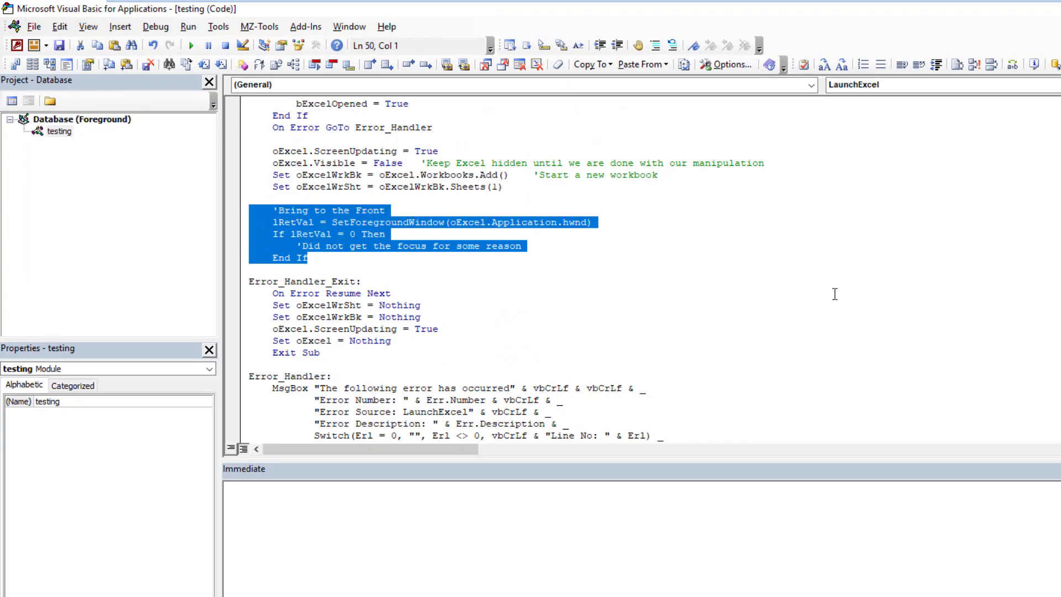
pyautogui.scroll(3)
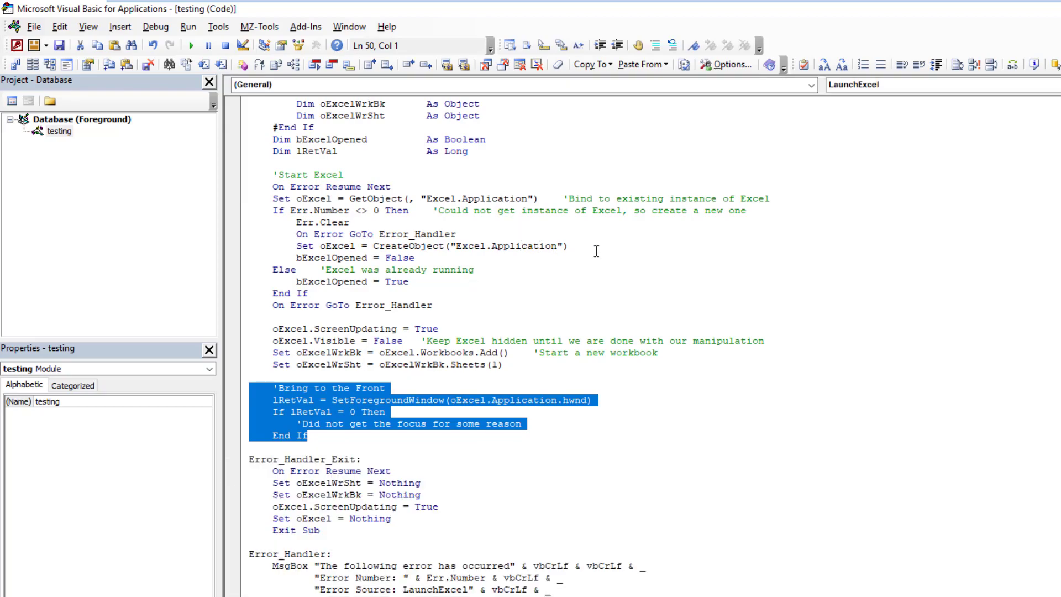
pyautogui.moveTo(599, 248)
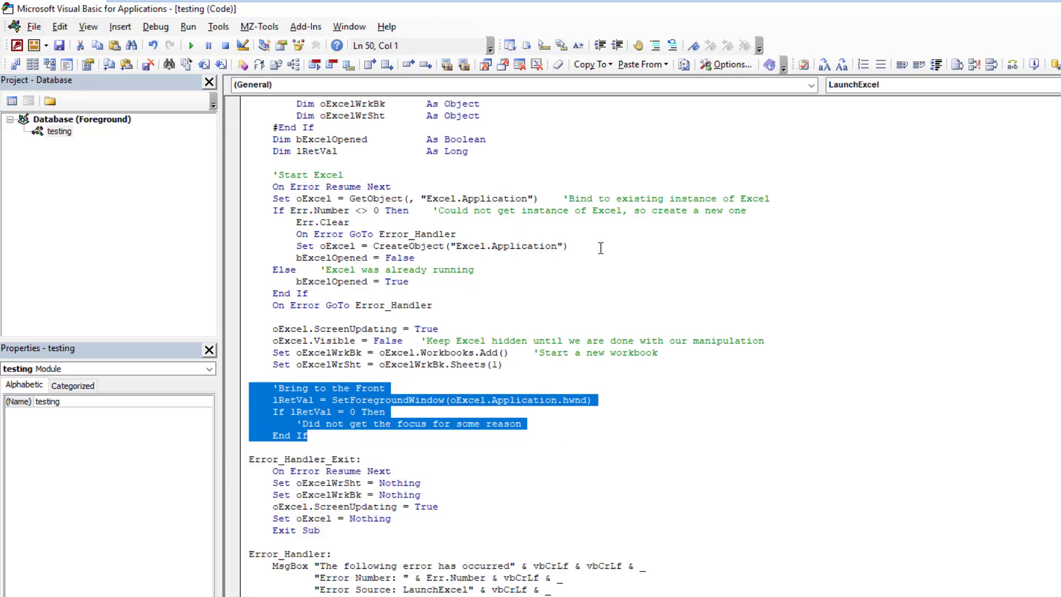
pyautogui.scroll(-3)
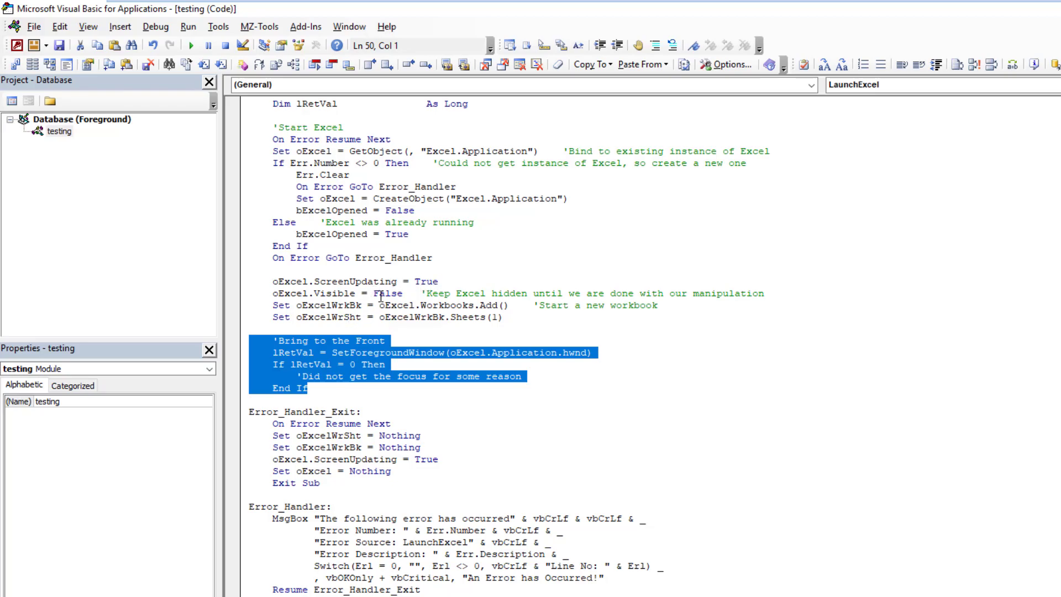
pyautogui.doubleClick(424, 281)
pyautogui.write('Tru')
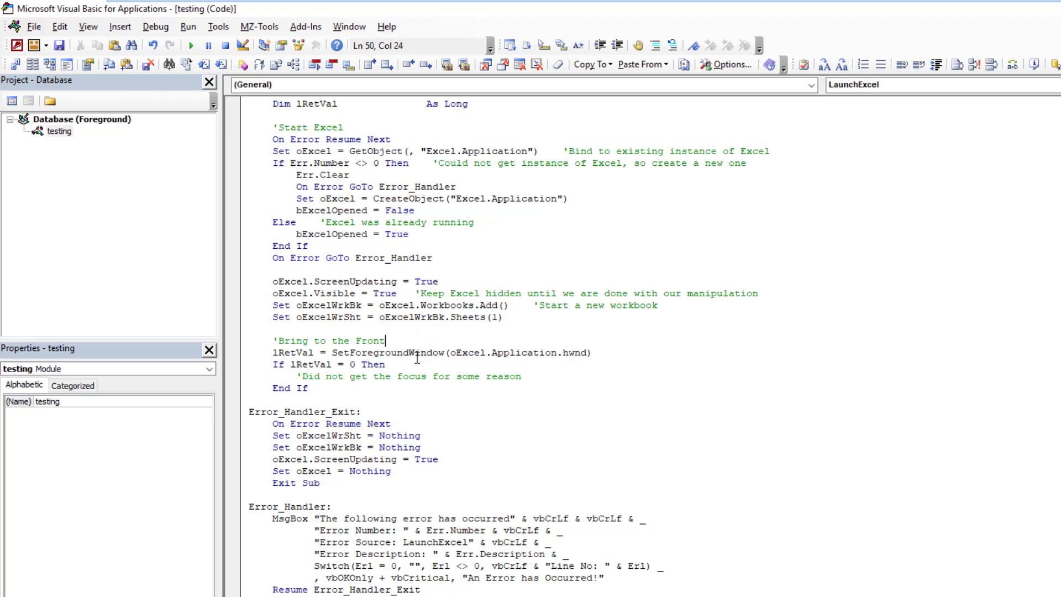
# - Highlight SetForegroundWindow in the LaunchExcel call and in both the VBA7 and older declarations
pyautogui.doubleClick(386, 352)
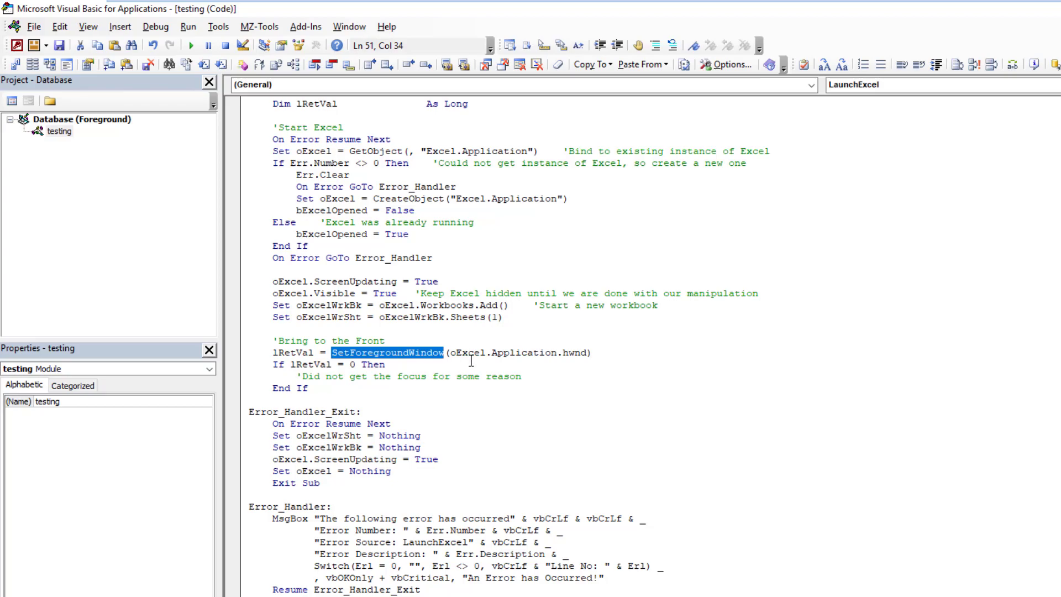
pyautogui.scroll(3)
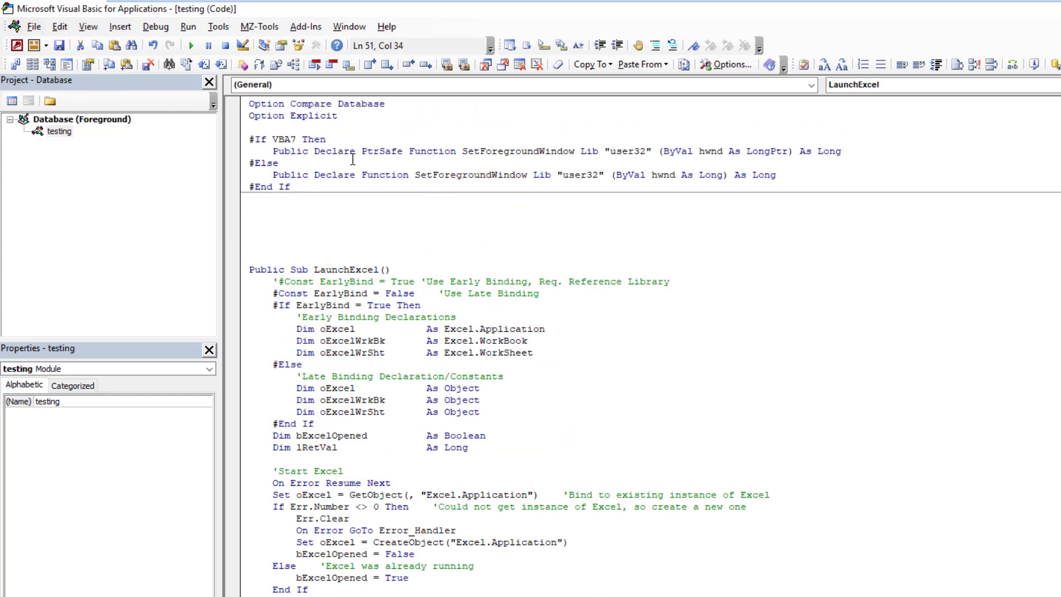
pyautogui.click(538, 151)
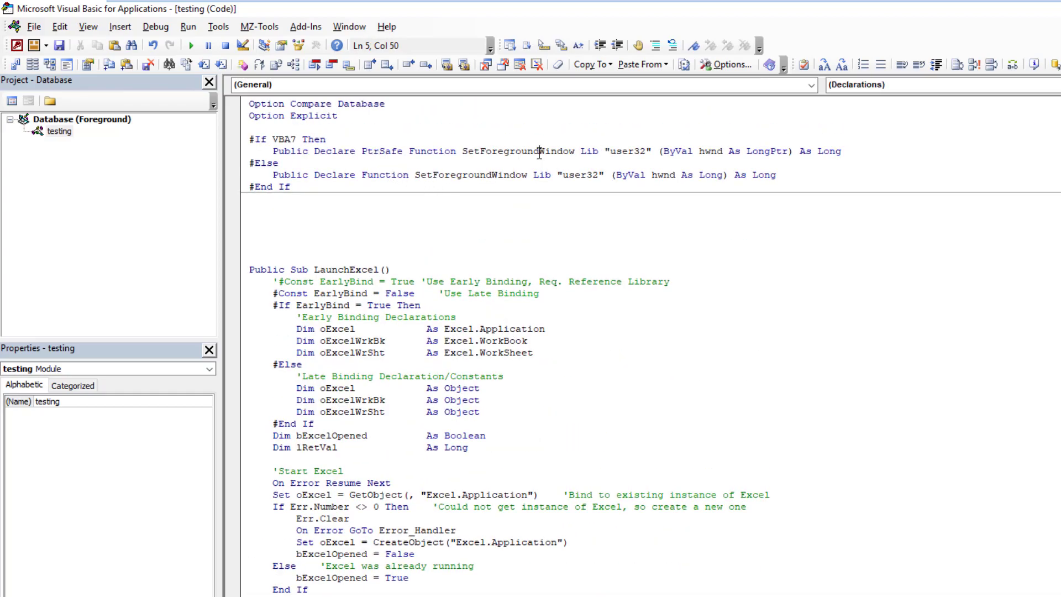
pyautogui.doubleClick(518, 151)
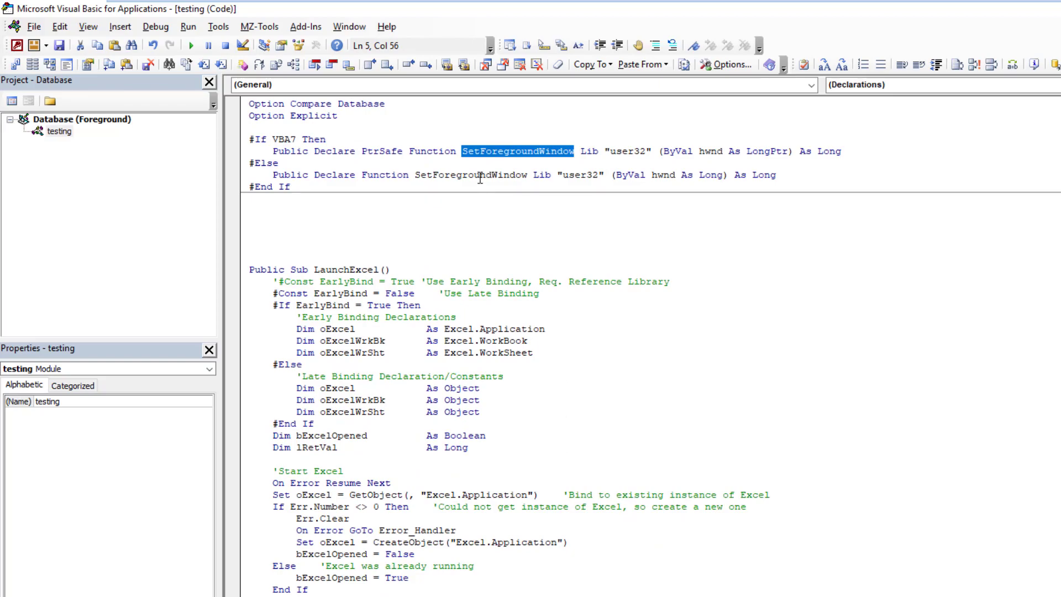
pyautogui.doubleClick(469, 174)
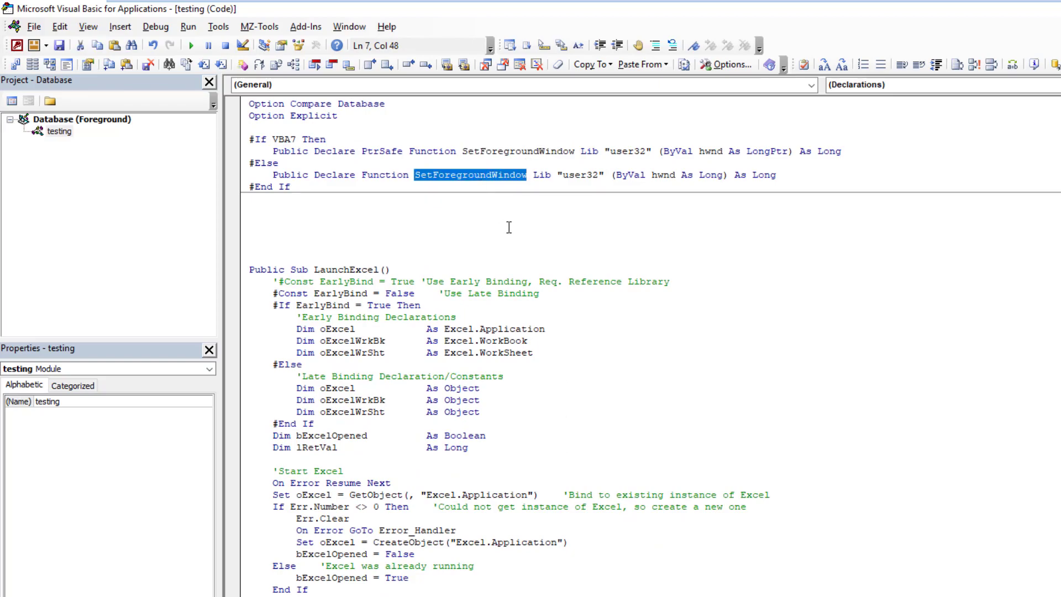
pyautogui.moveTo(649, 207)
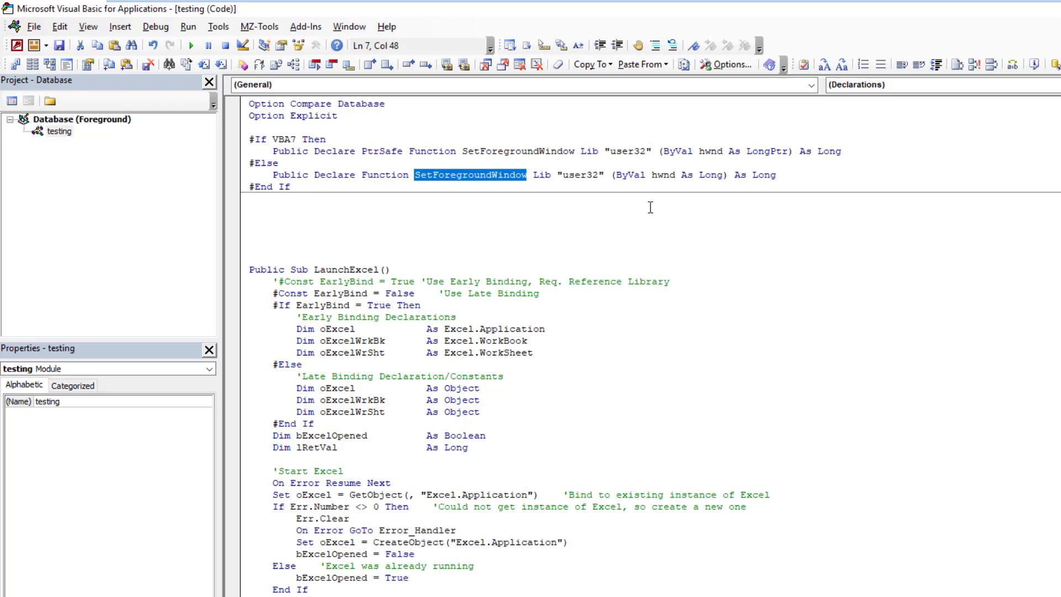
pyautogui.moveTo(721, 184)
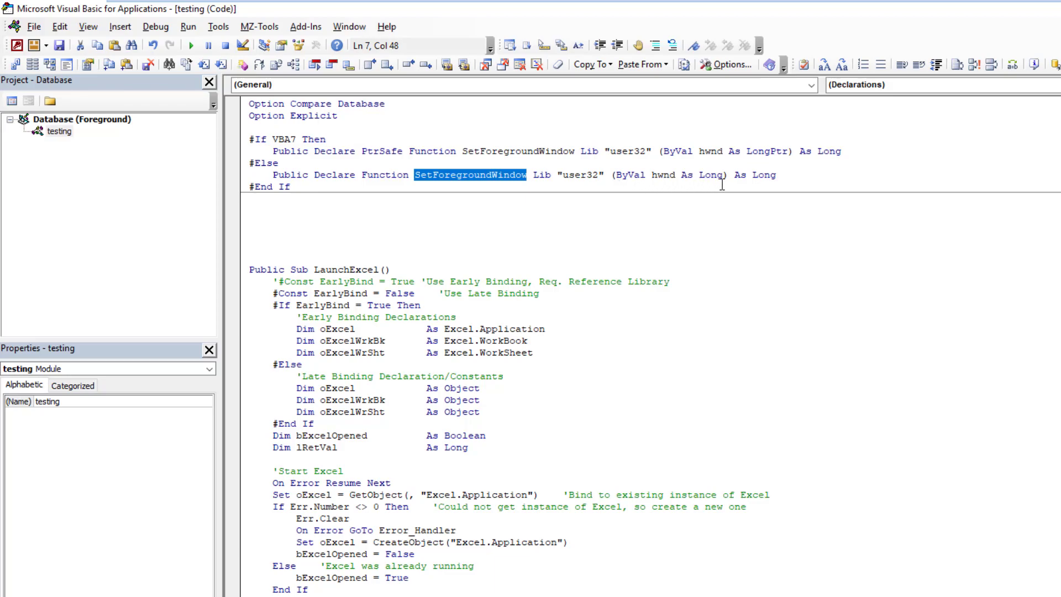
pyautogui.moveTo(793, 145)
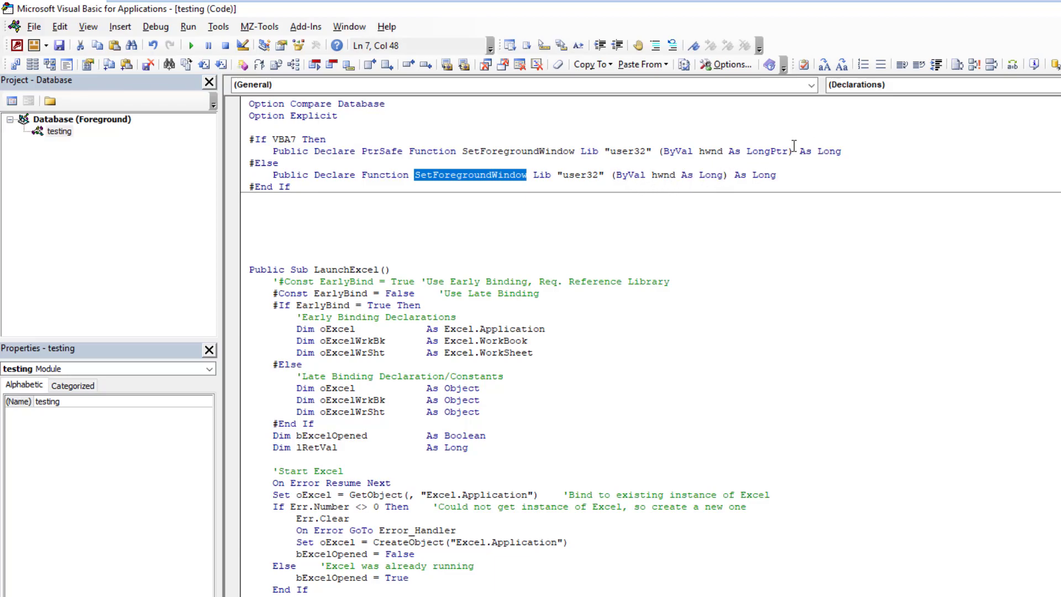
pyautogui.moveTo(681, 177)
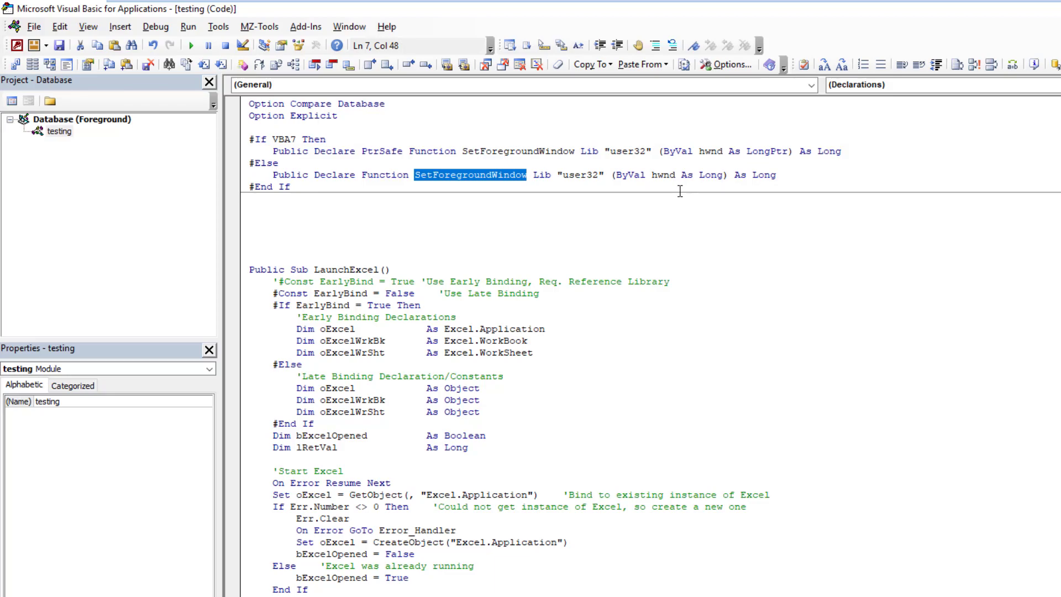
pyautogui.moveTo(635, 226)
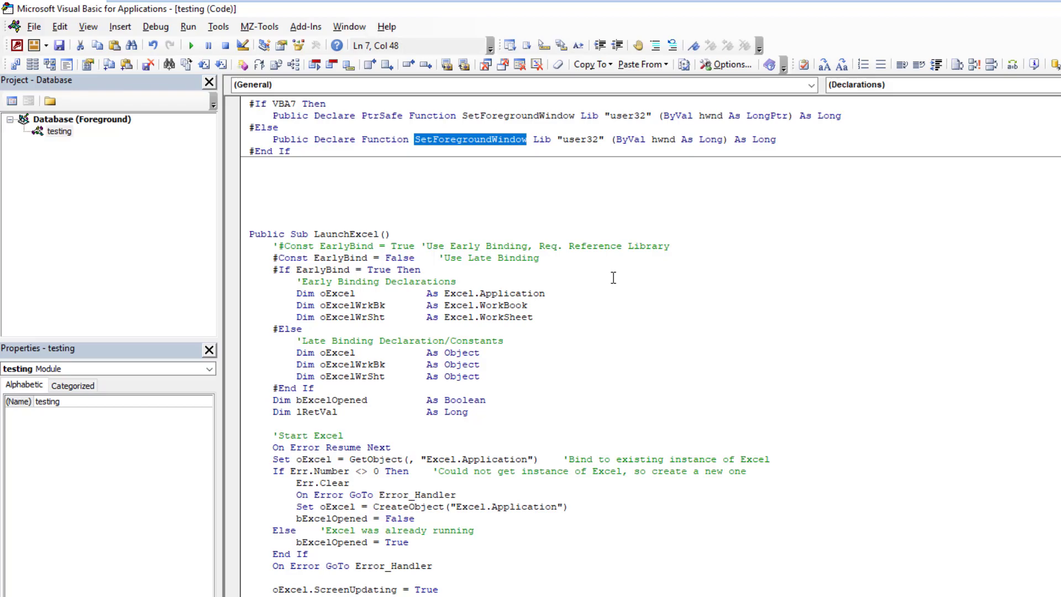
pyautogui.scroll(-3)
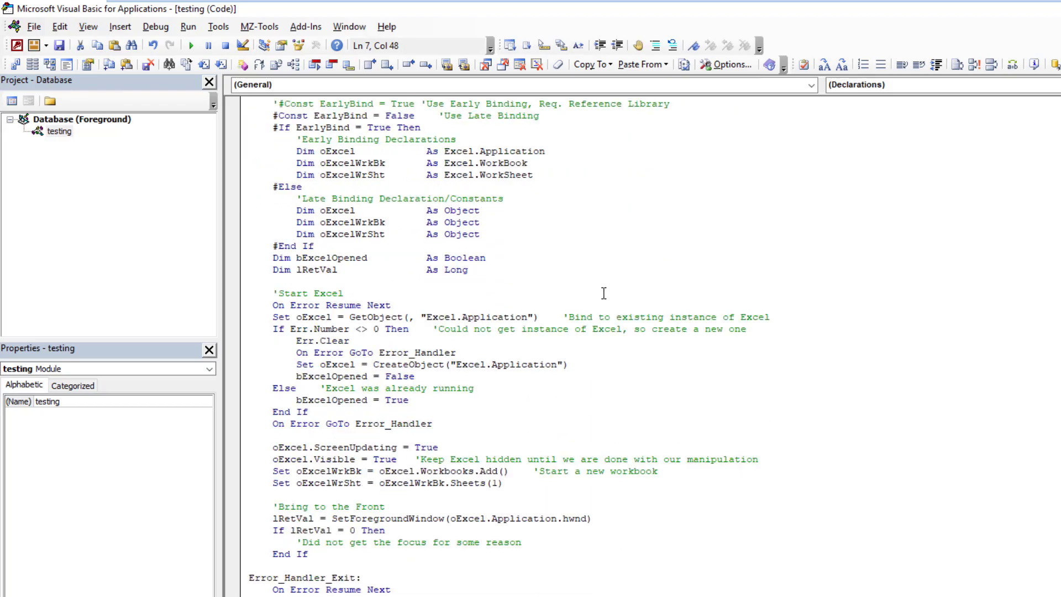
pyautogui.scroll(-3)
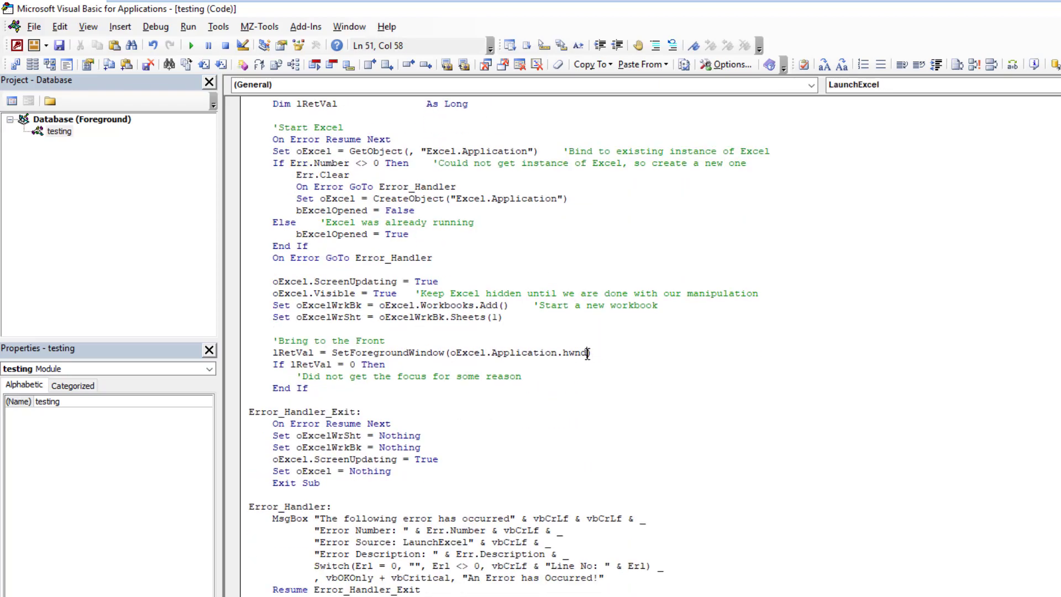
pyautogui.doubleClick(516, 352)
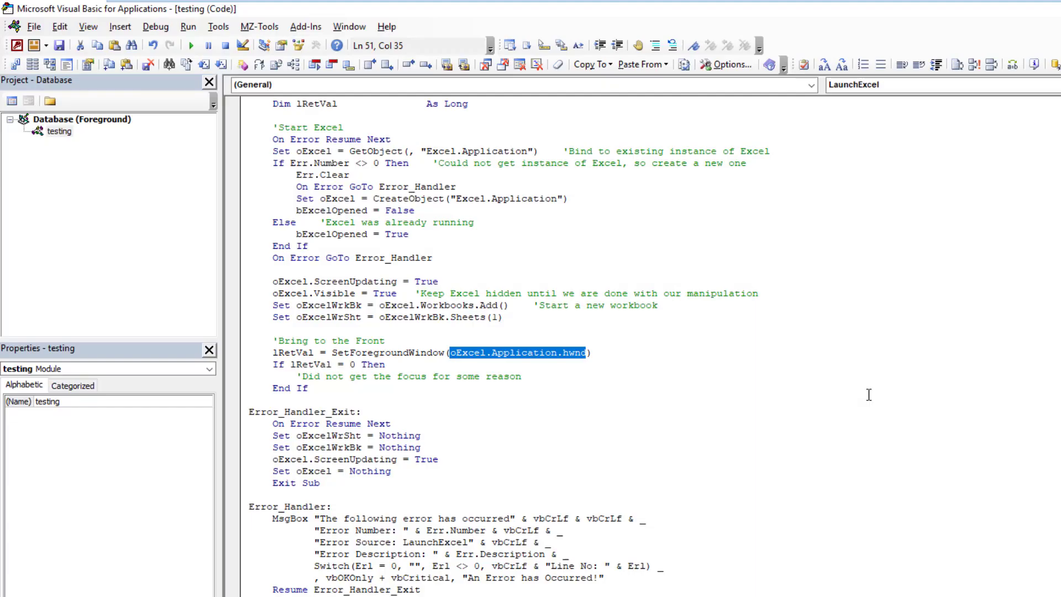
pyautogui.moveTo(494, 374)
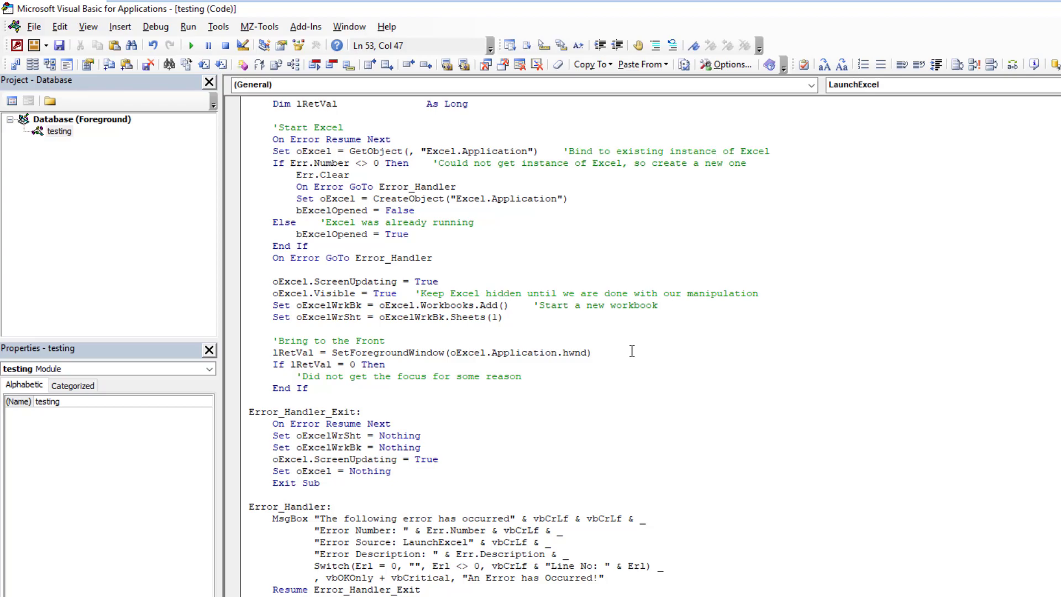
pyautogui.moveTo(654, 371)
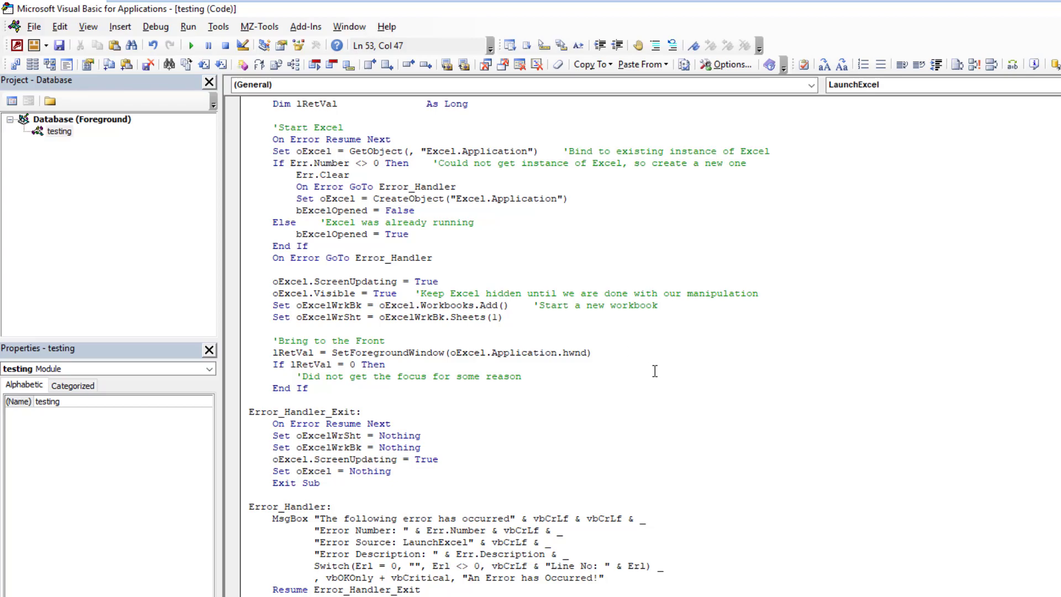
pyautogui.click(521, 376)
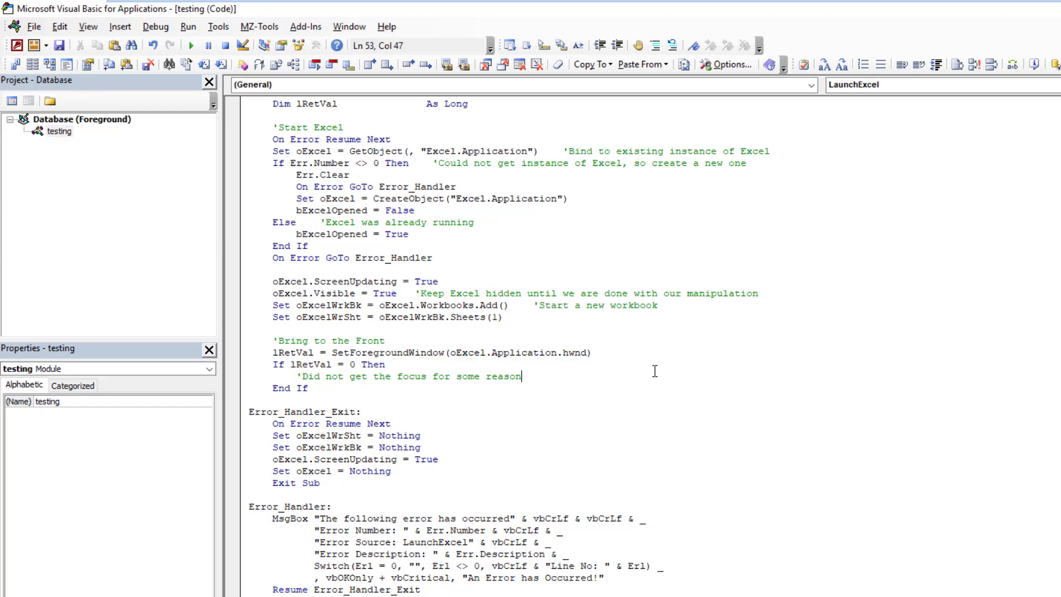
pyautogui.moveTo(446, 391)
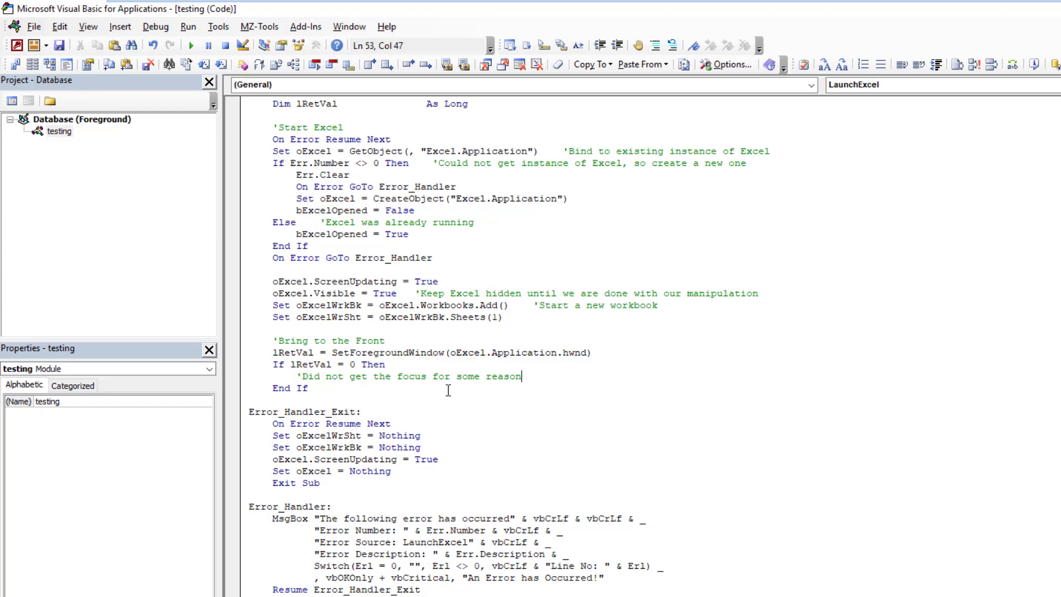
pyautogui.moveTo(394, 356)
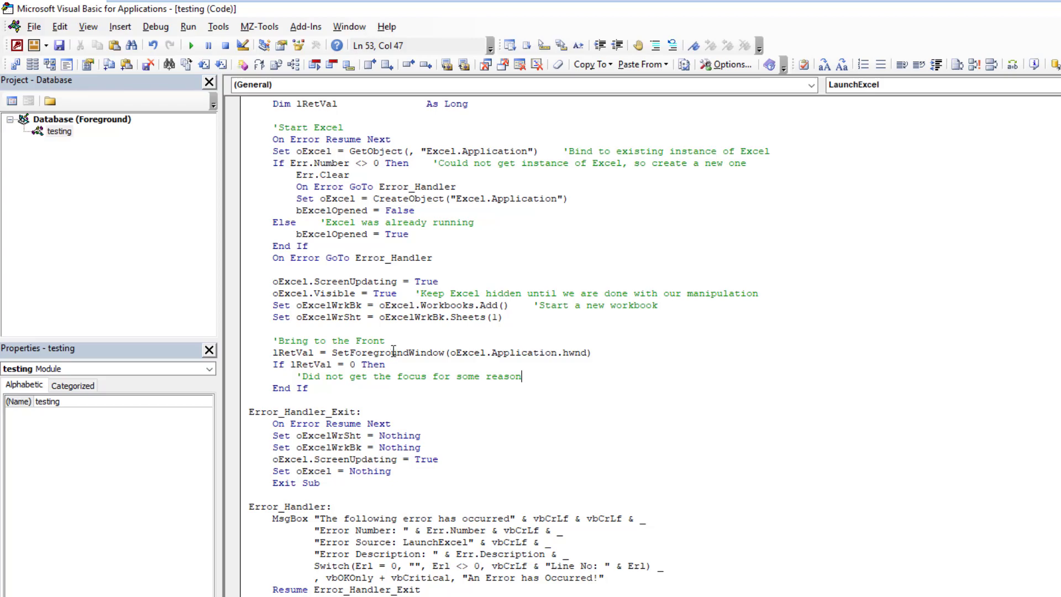
pyautogui.doubleClick(386, 351)
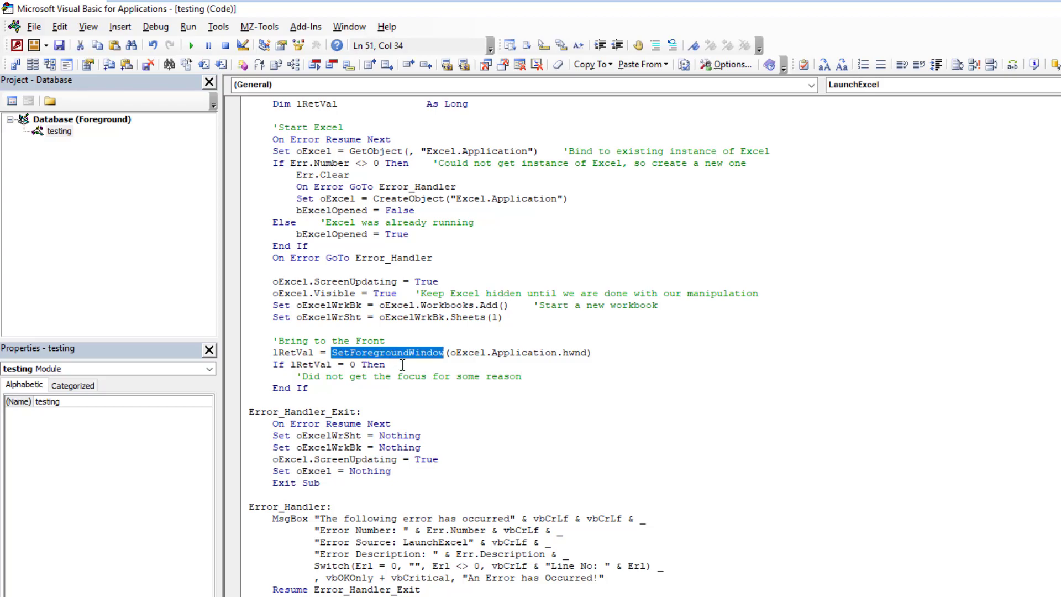
pyautogui.moveTo(468, 368)
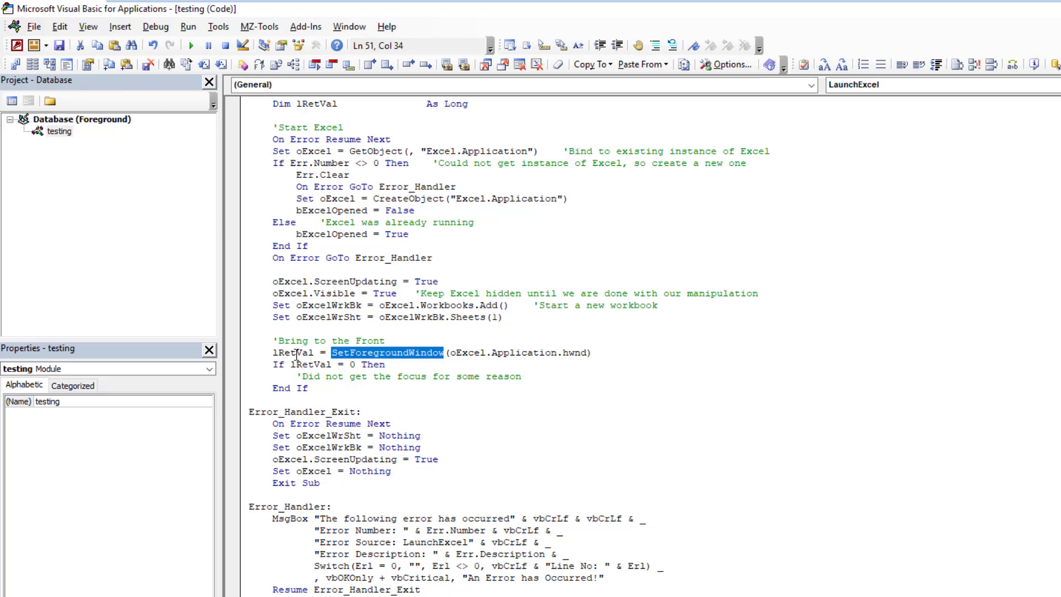
pyautogui.moveTo(308, 365)
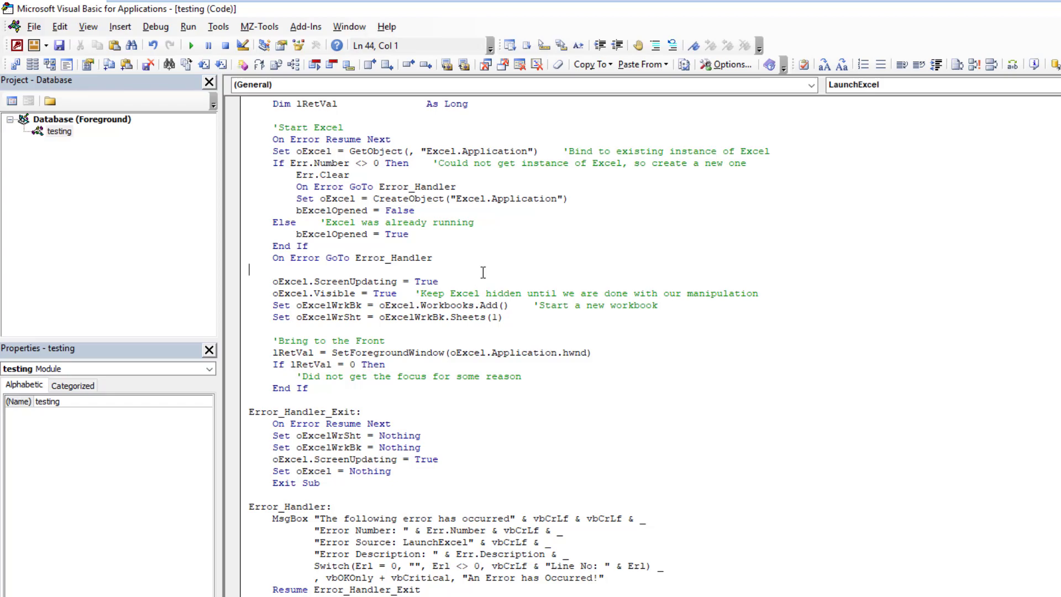
pyautogui.moveTo(155, 27)
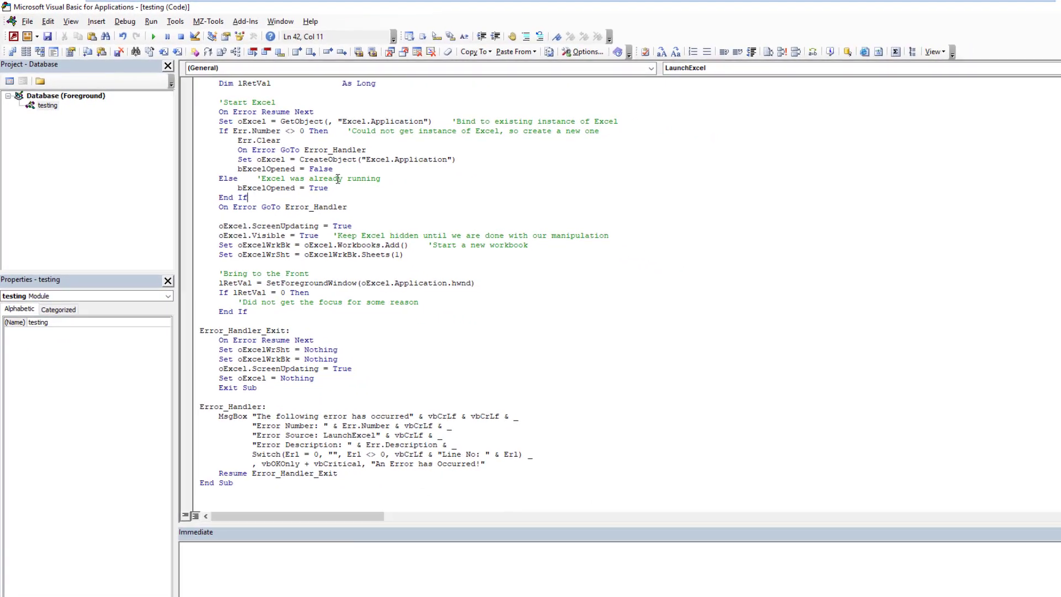
# - Run LaunchExcel, pause at the SetForegroundWindow line, then resume it to completion
pyautogui.click(140, 34)
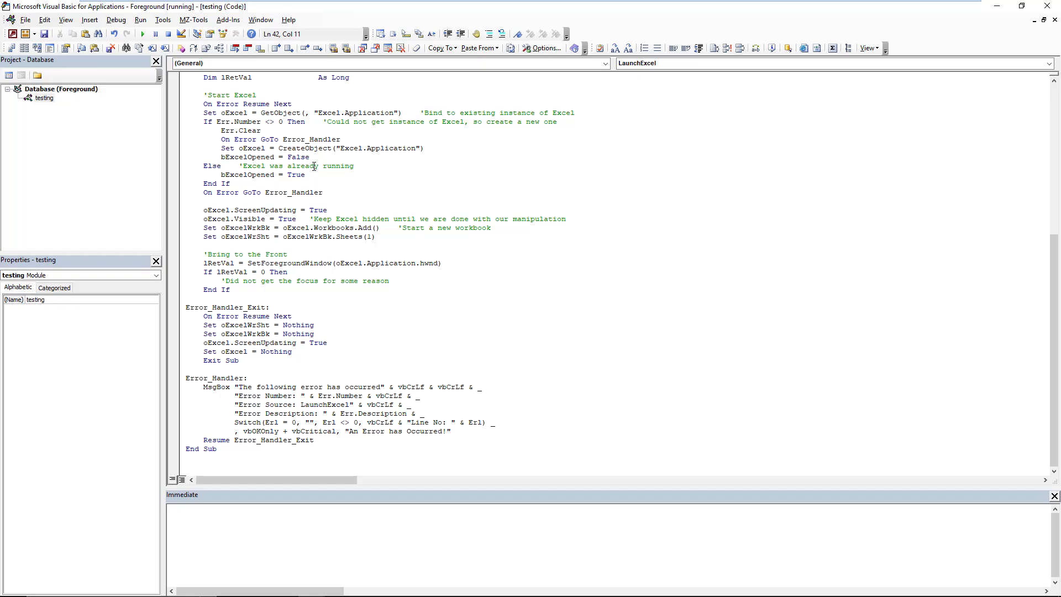
pyautogui.click(140, 34)
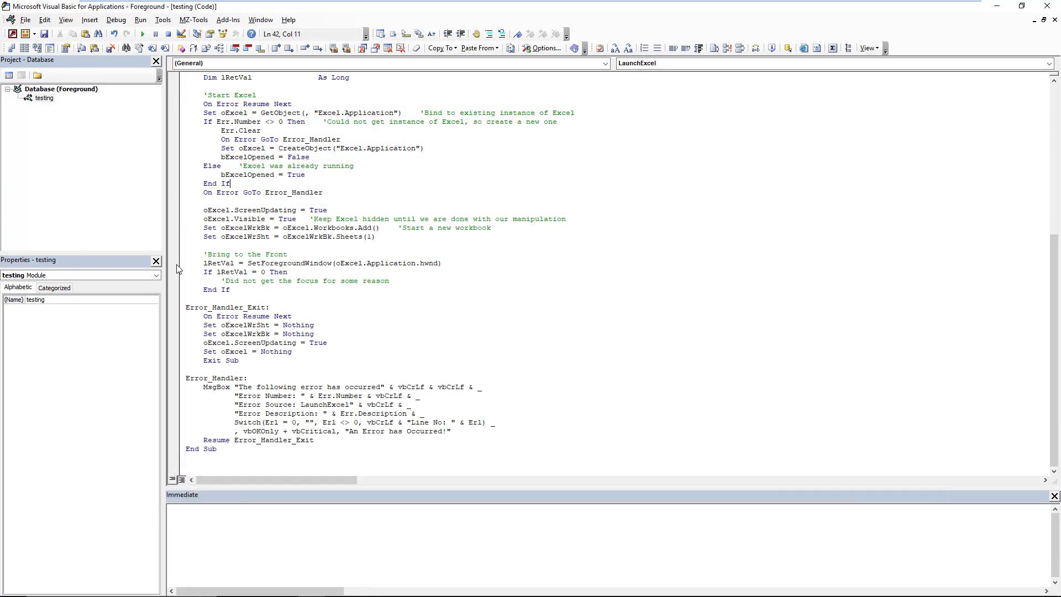
pyautogui.click(174, 263)
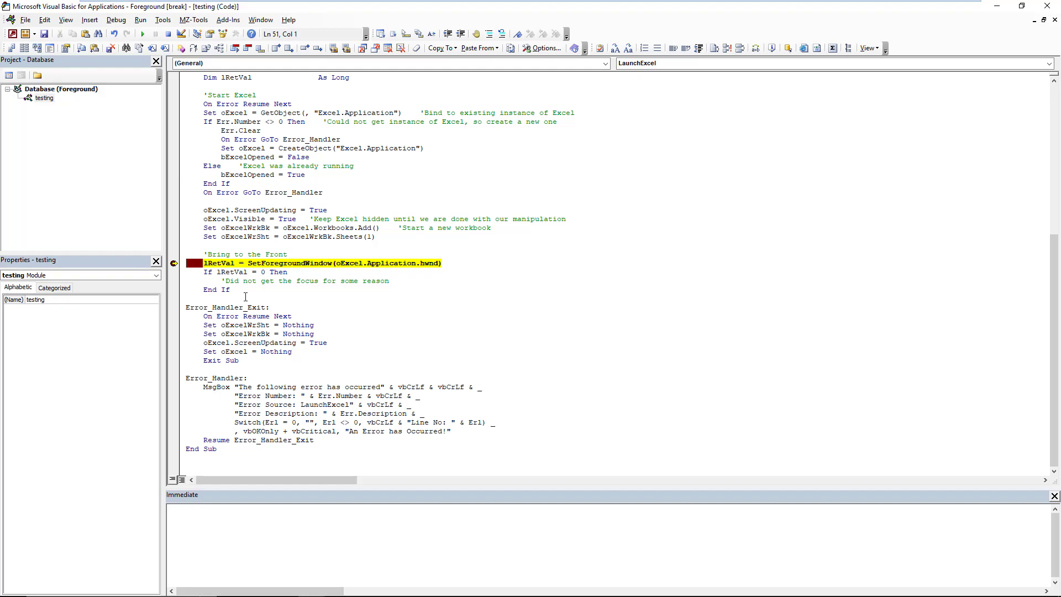
pyautogui.click(238, 262)
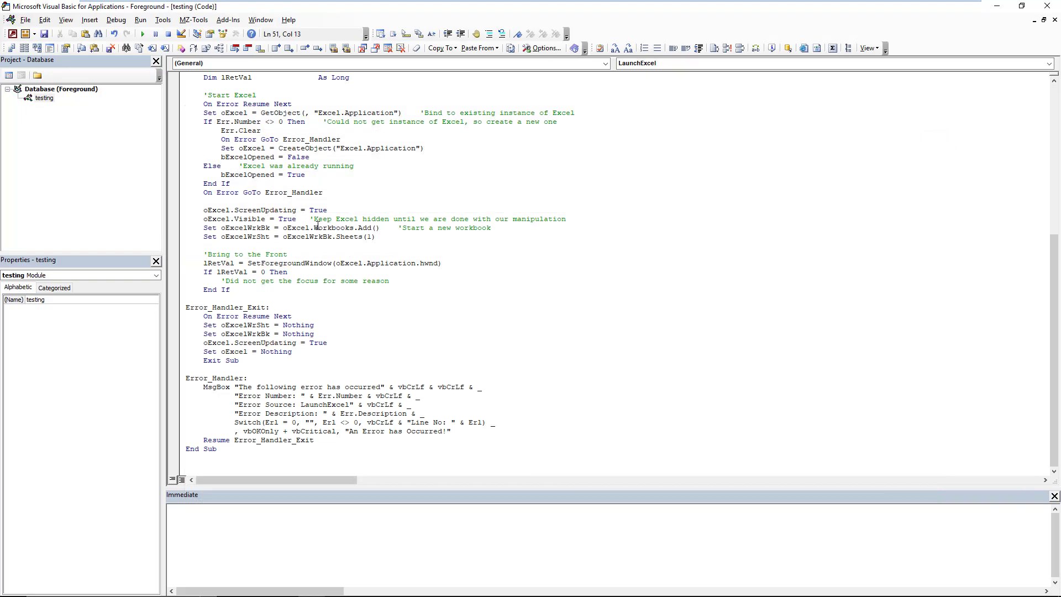
# - Scroll the devhut article to the LaunchWord example and window-handle note
pyautogui.scroll(3)
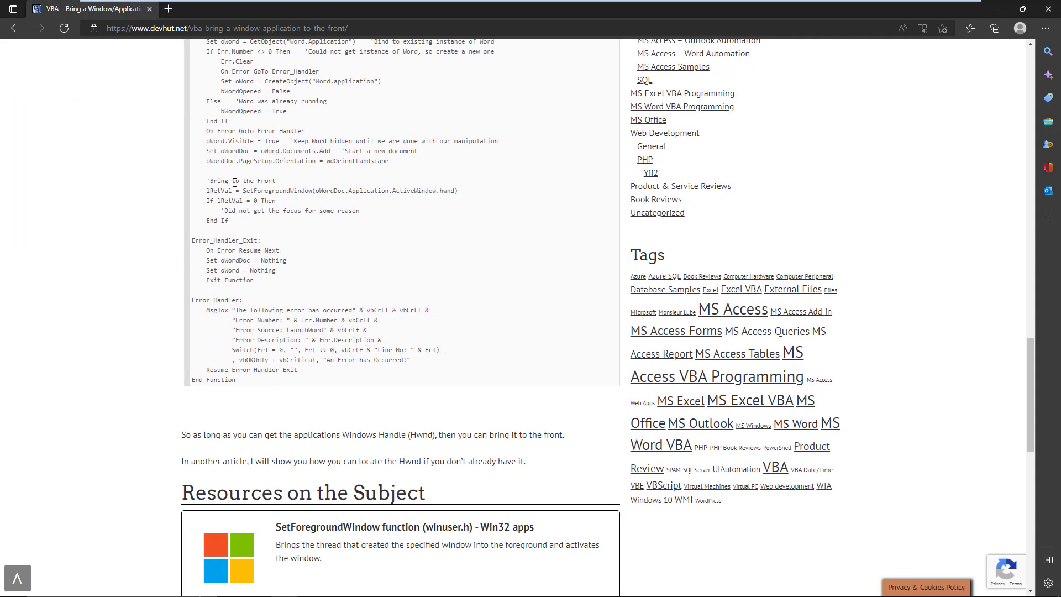
# - Scroll up through the pasted LaunchWord function below LaunchExcel in the testing module
pyautogui.scroll(3)
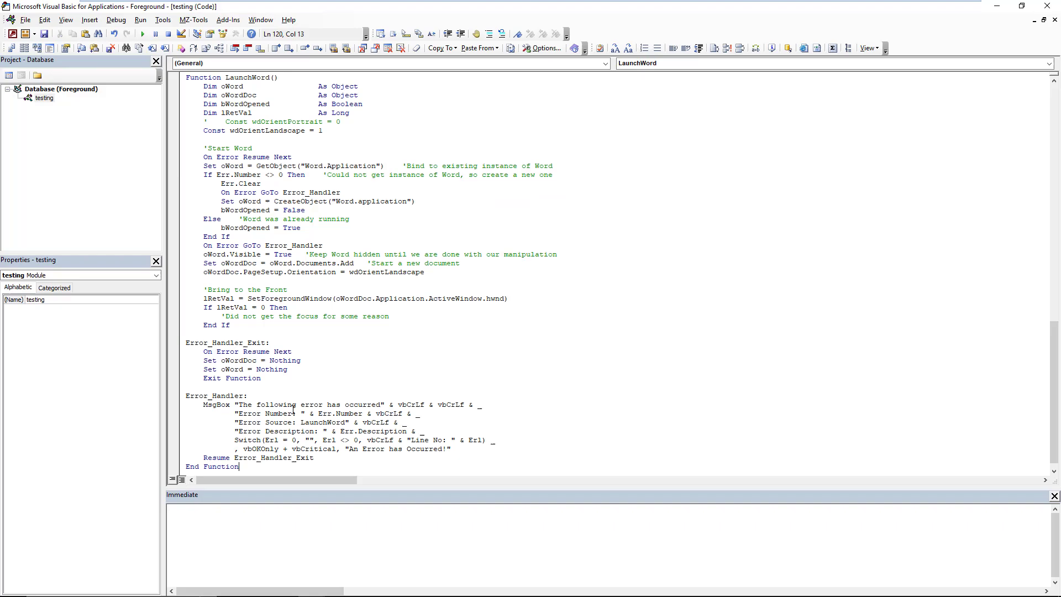
pyautogui.scroll(3)
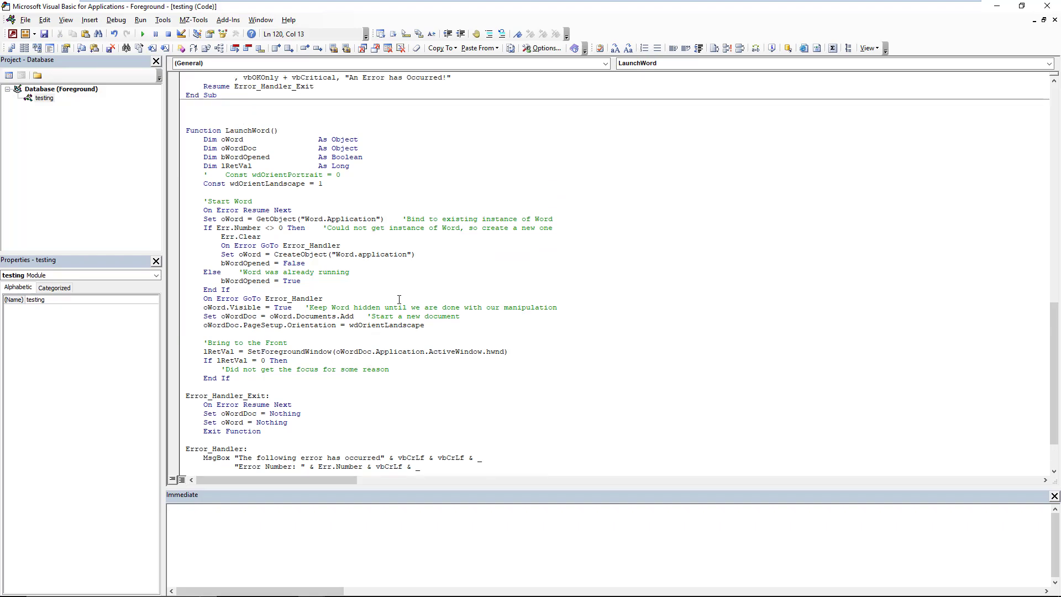
pyautogui.moveTo(144, 61)
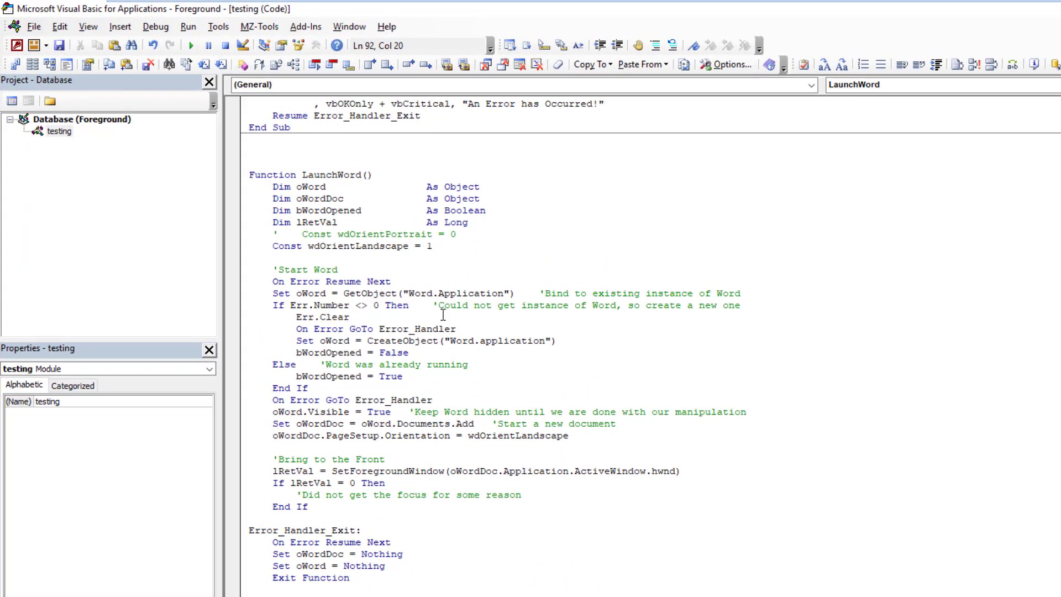
pyautogui.moveTo(525, 359)
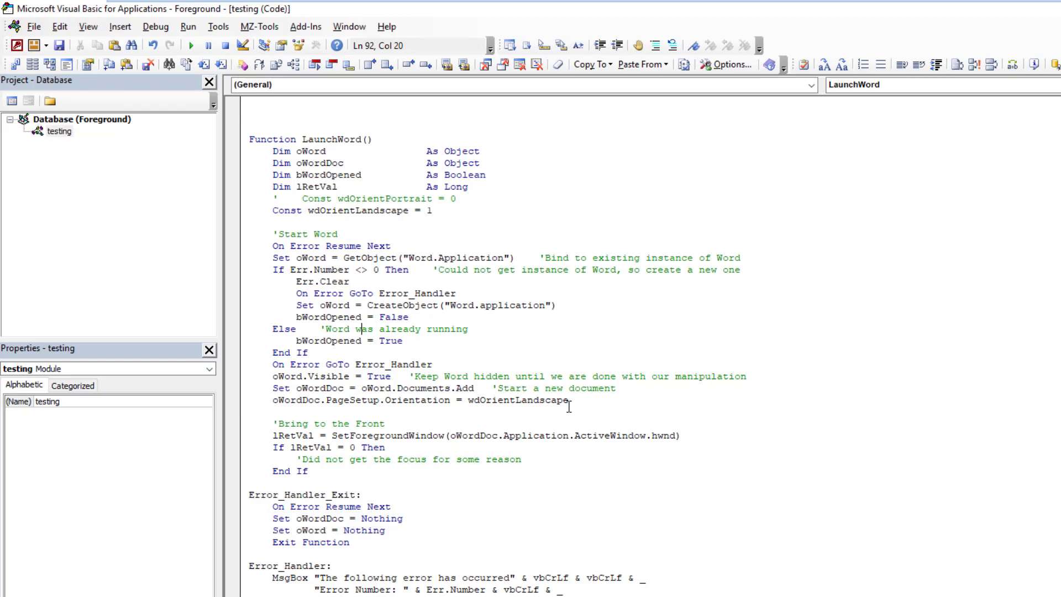
pyautogui.moveTo(604, 404)
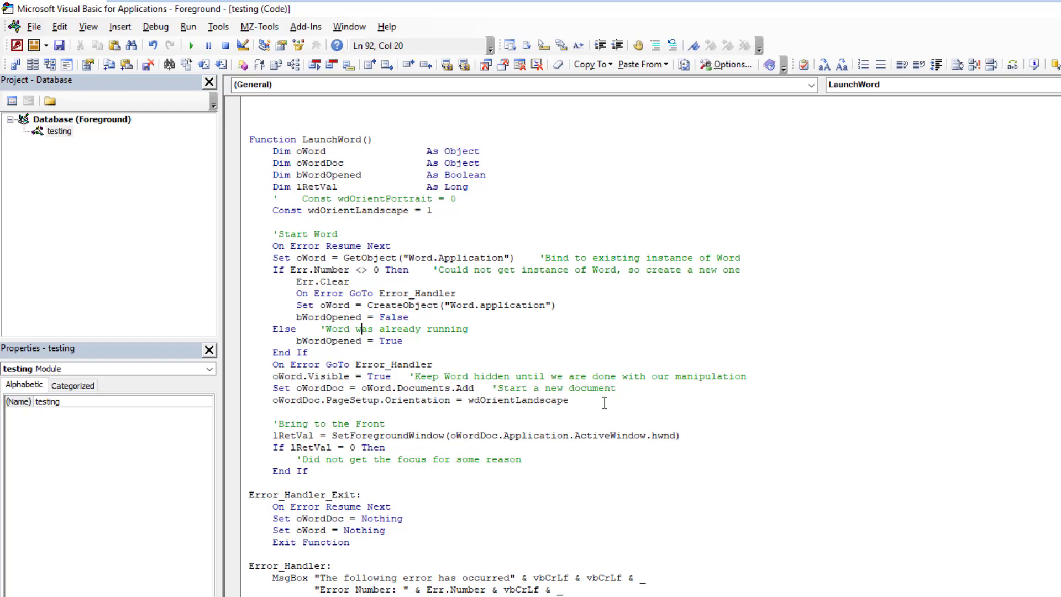
pyautogui.moveTo(355, 467)
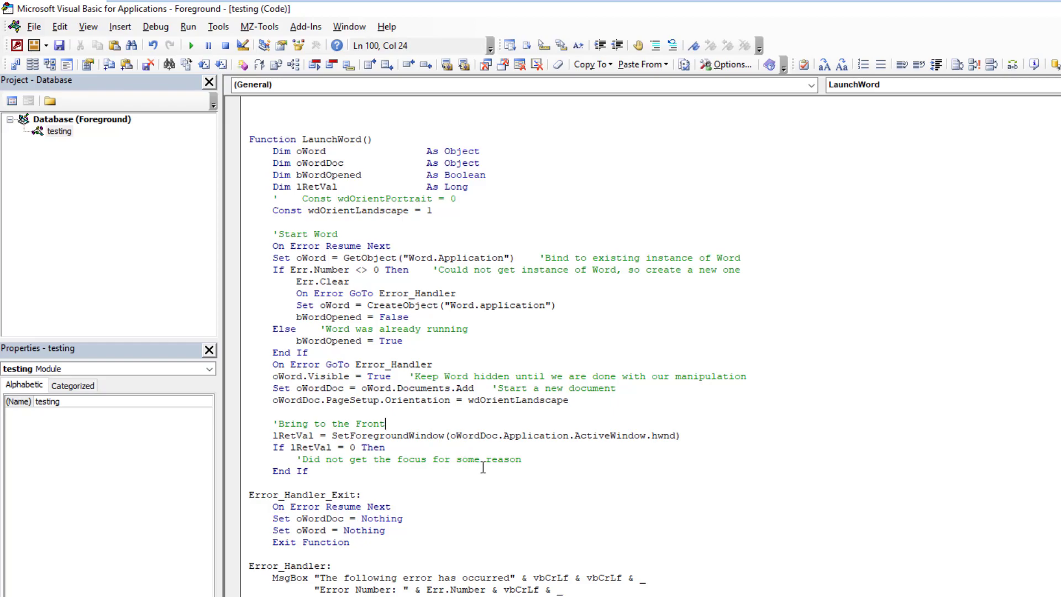
pyautogui.moveTo(602, 443)
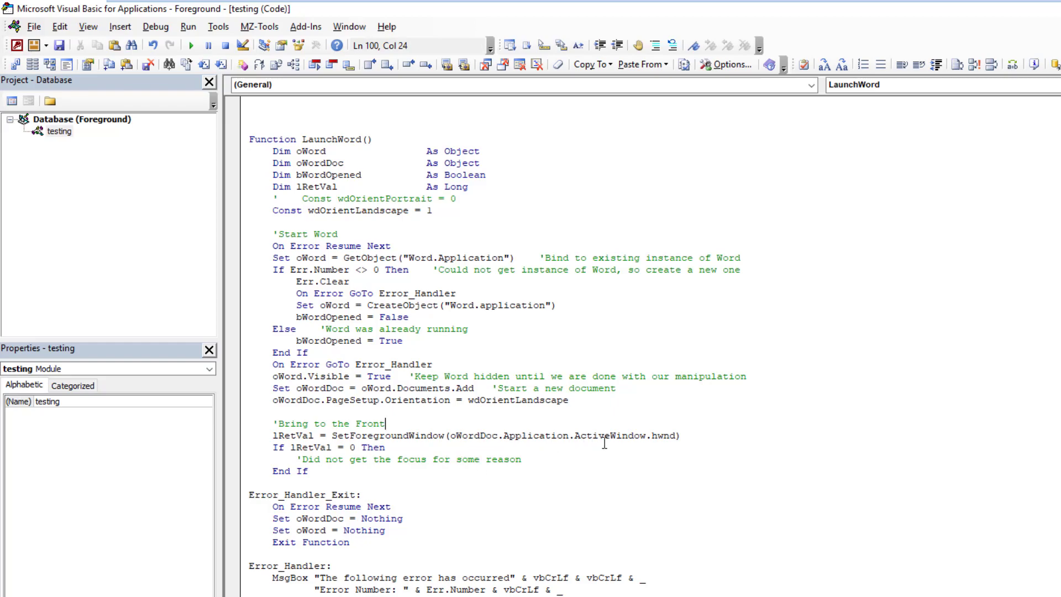
pyautogui.moveTo(683, 453)
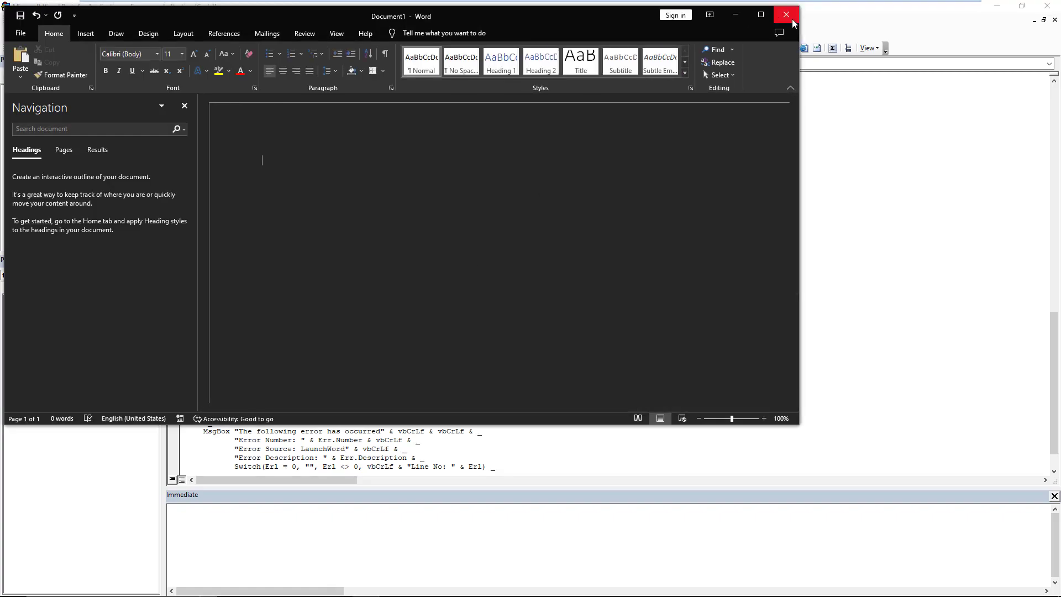
# - Close the blank Word document from each LaunchWord run twice, discarding it unsaved
pyautogui.click(786, 15)
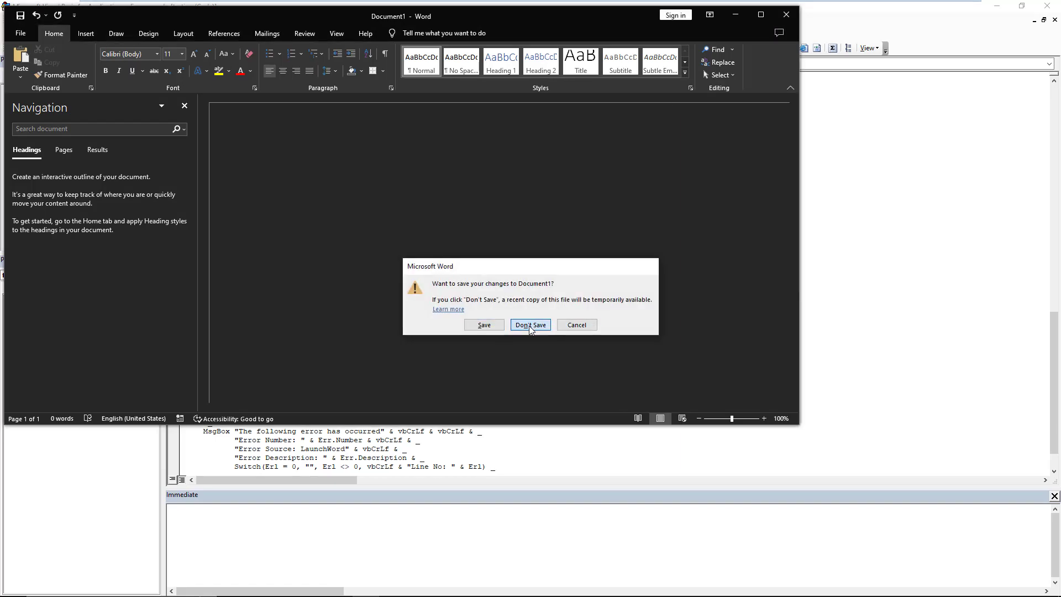
pyautogui.click(530, 325)
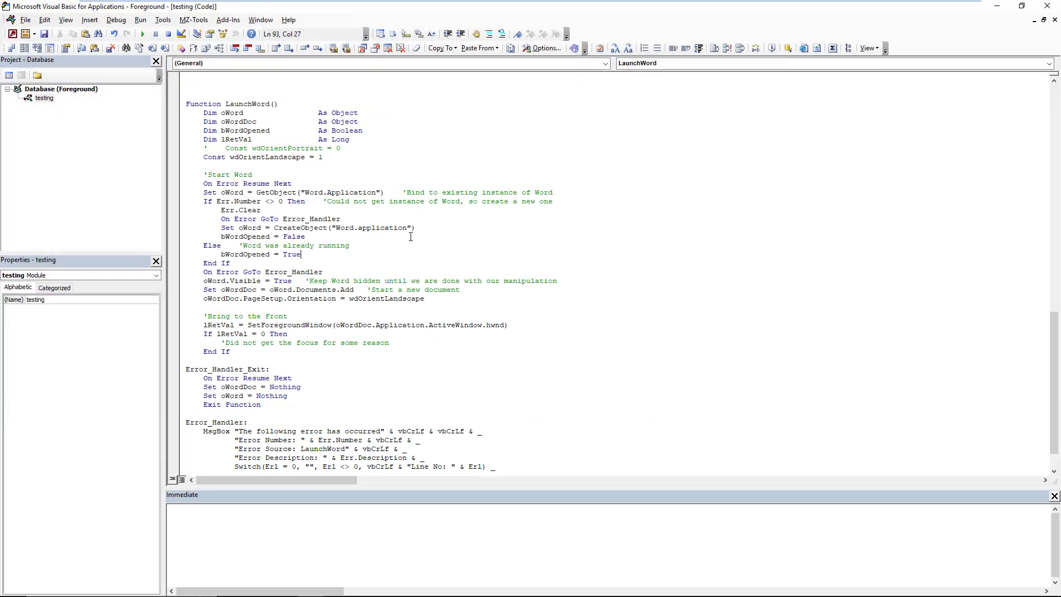
pyautogui.click(174, 325)
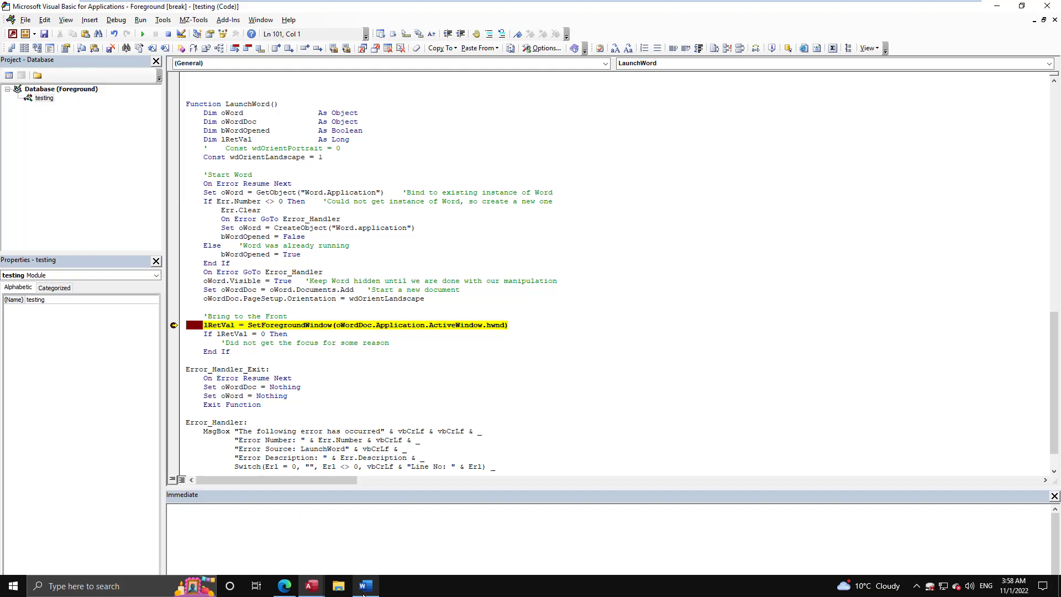
pyautogui.moveTo(427, 379)
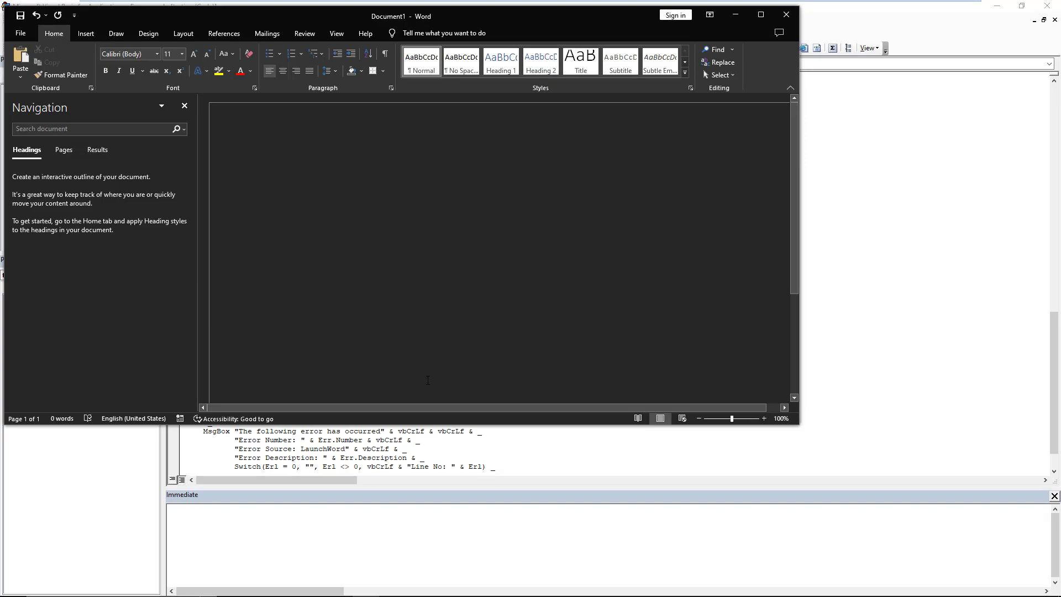
pyautogui.click(786, 15)
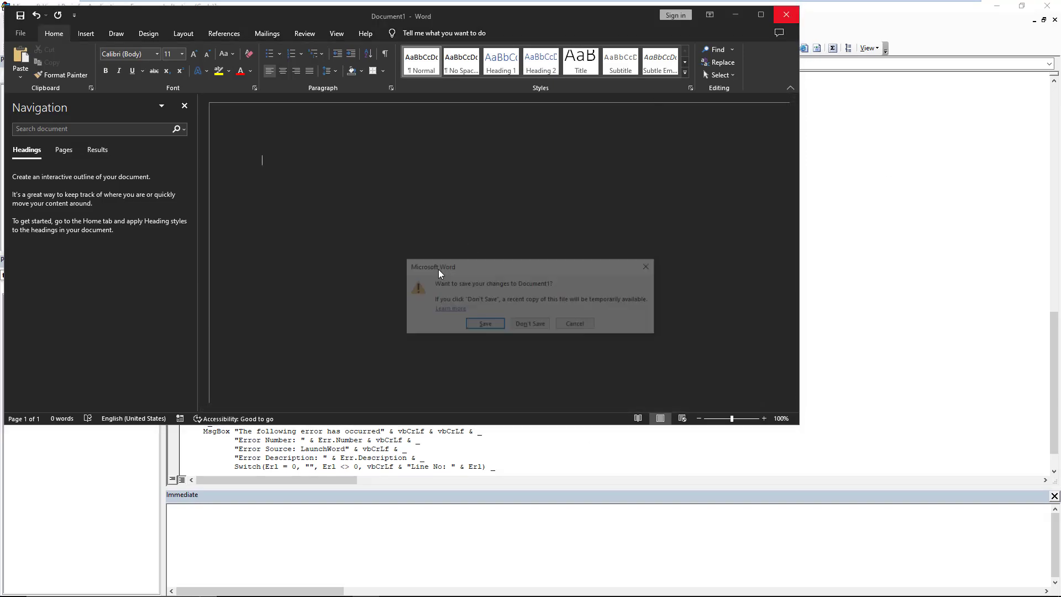
pyautogui.click(530, 323)
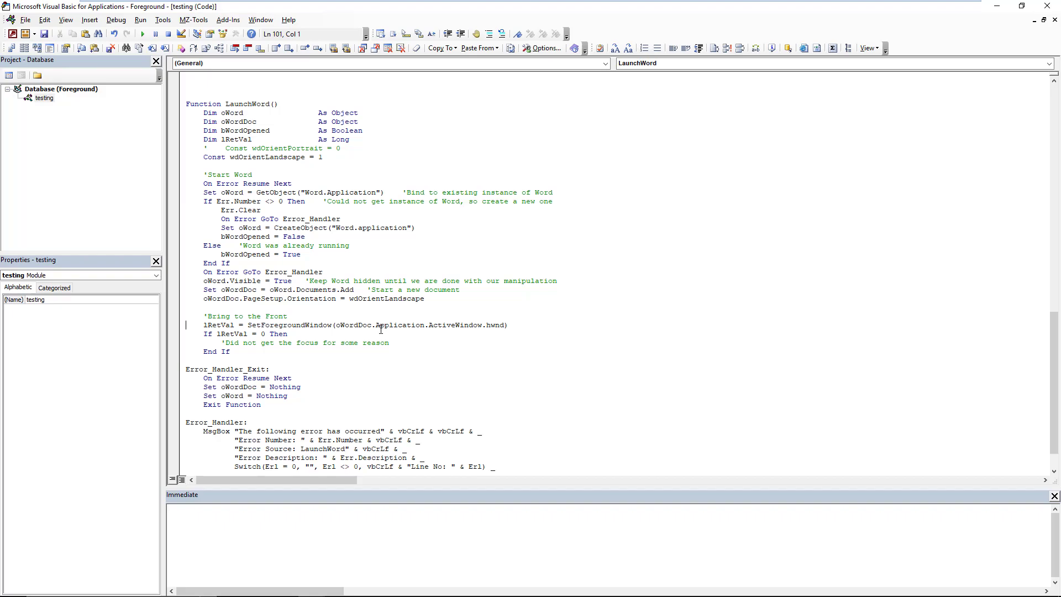
# - Scroll up to review the completed LaunchWord function code
pyautogui.scroll(3)
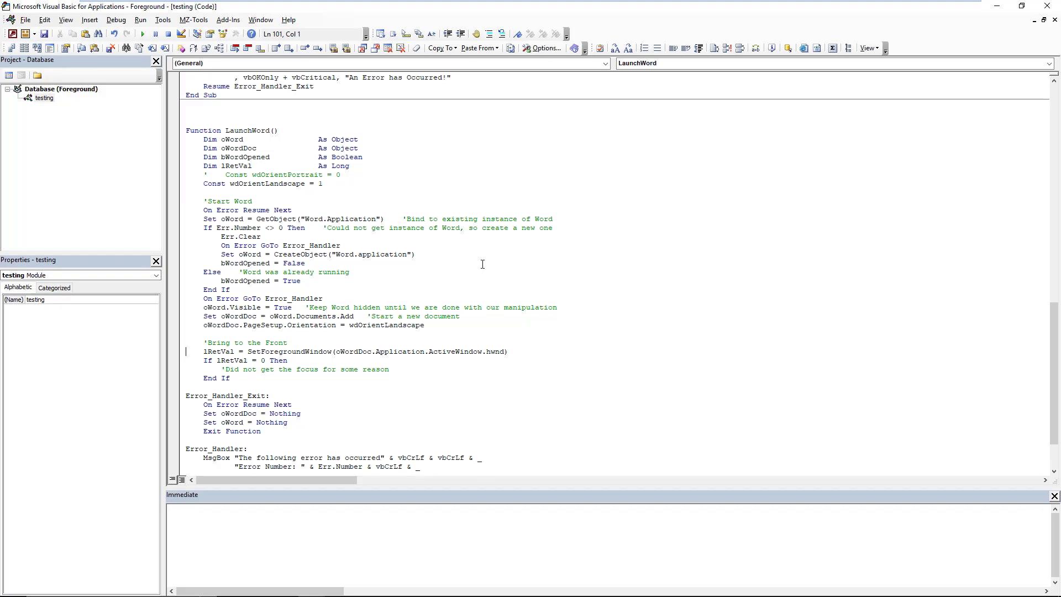
pyautogui.scroll(3)
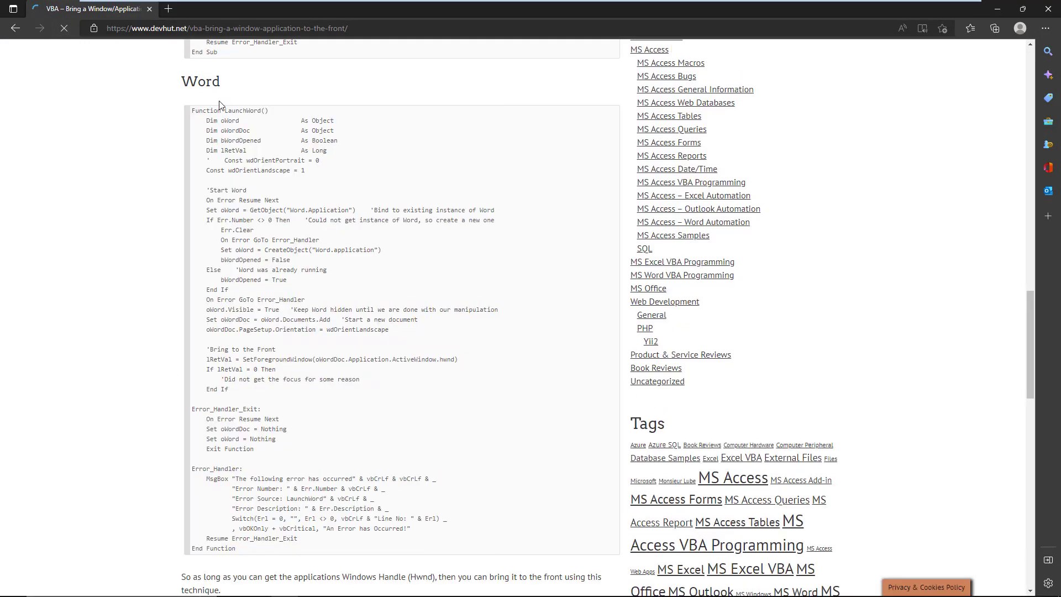
# - Scroll the devhut article down to the Access, Excel, Publisher and Word window-handle notes
pyautogui.scroll(-3)
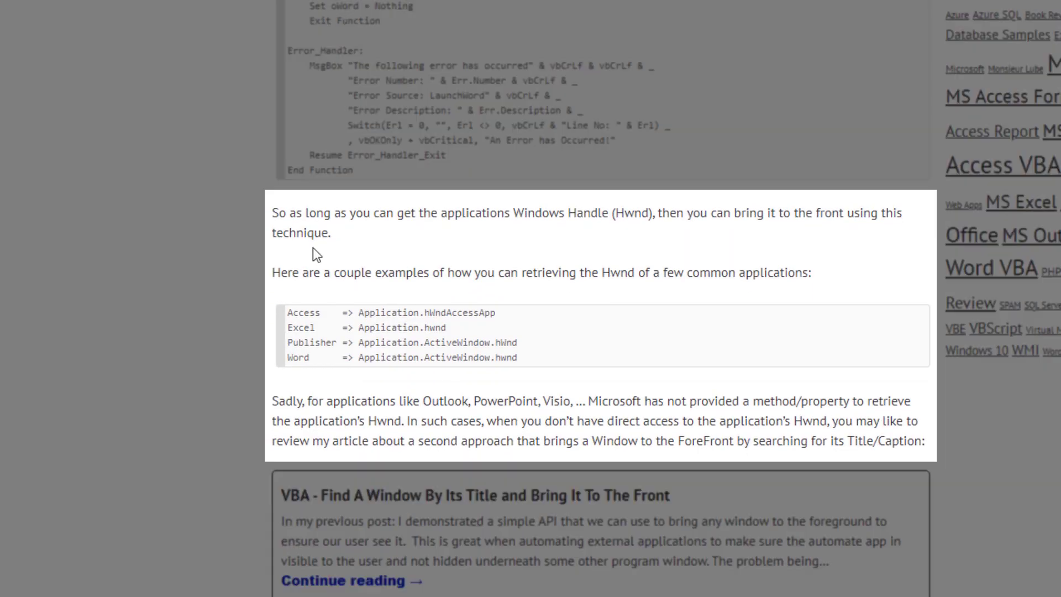
pyautogui.moveTo(332, 287)
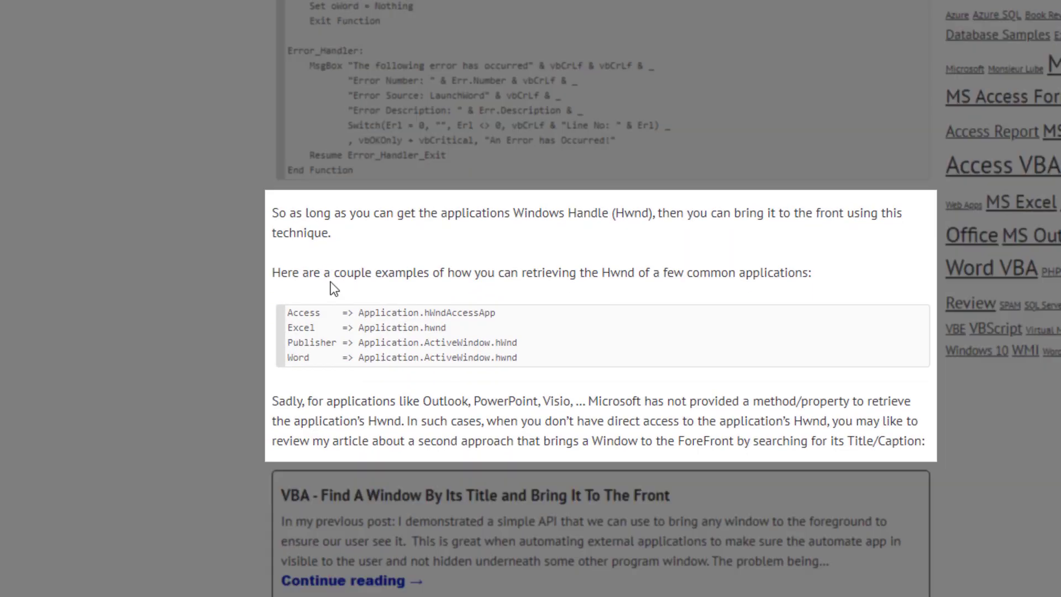
pyautogui.moveTo(398, 313)
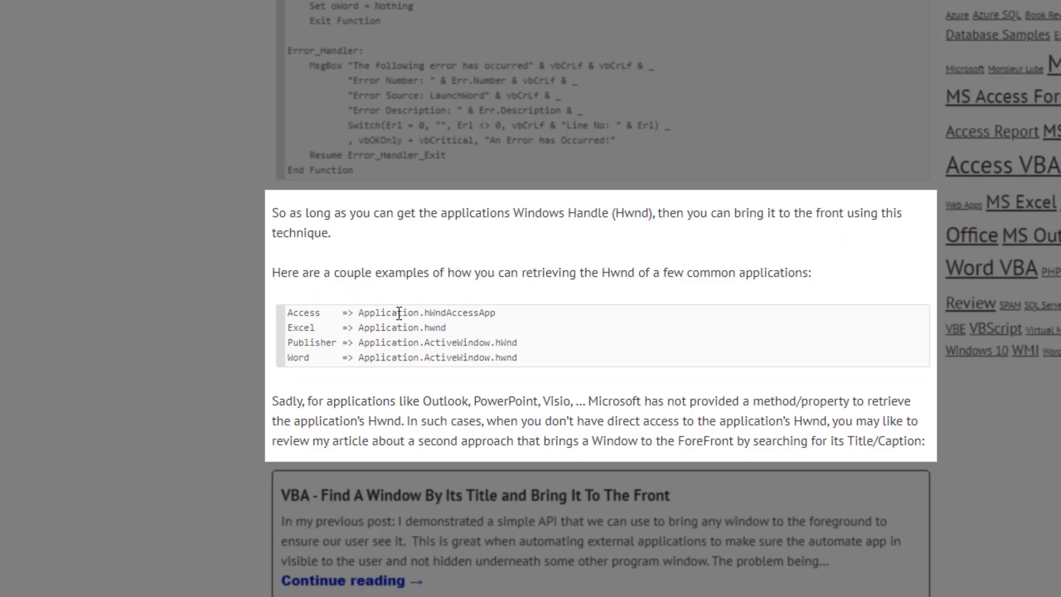
pyautogui.moveTo(469, 334)
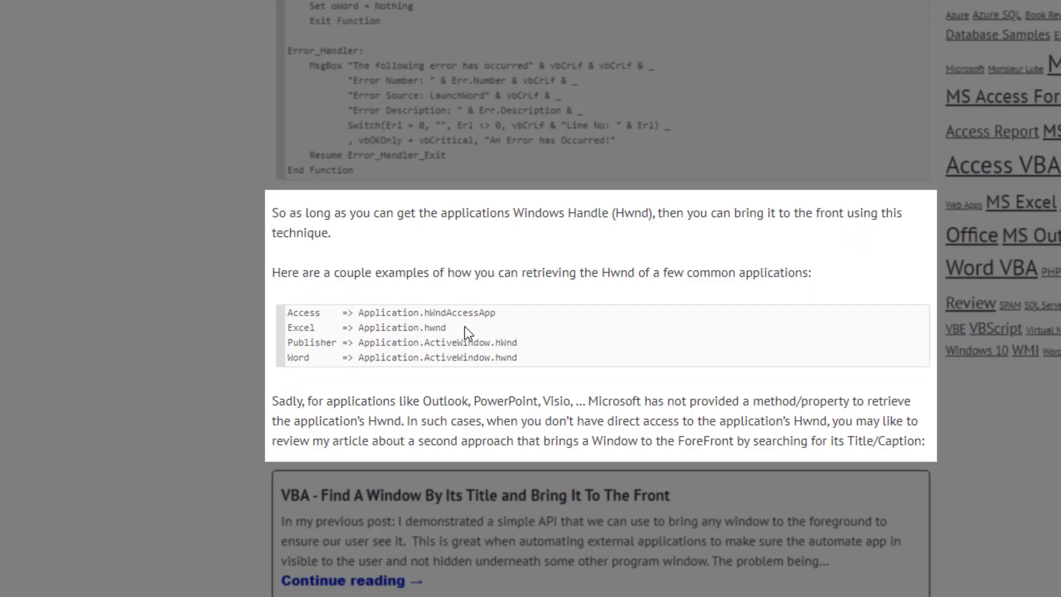
pyautogui.moveTo(537, 353)
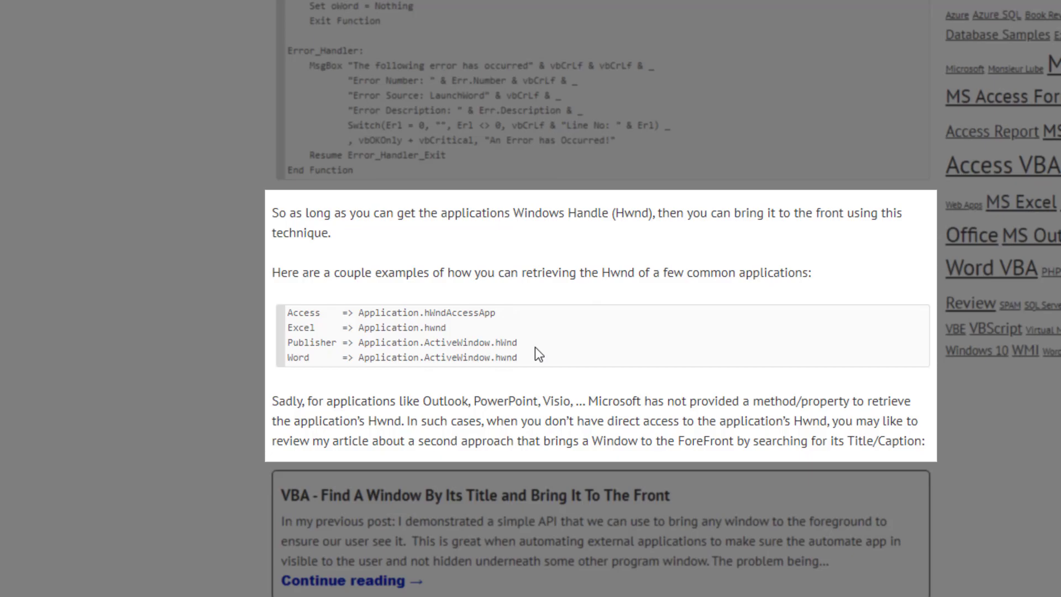
pyautogui.moveTo(391, 449)
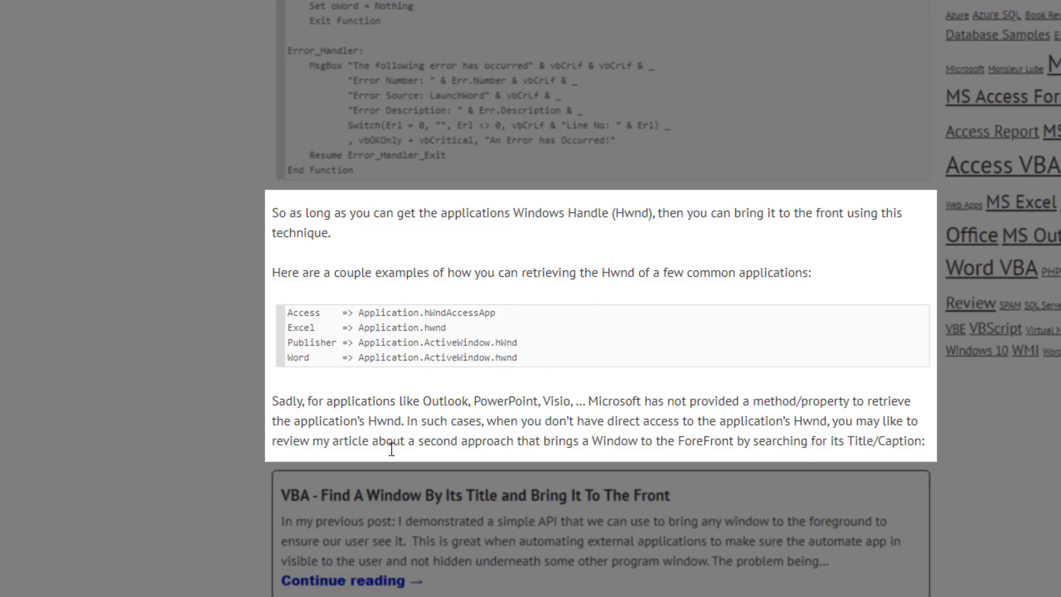
pyautogui.moveTo(432, 403)
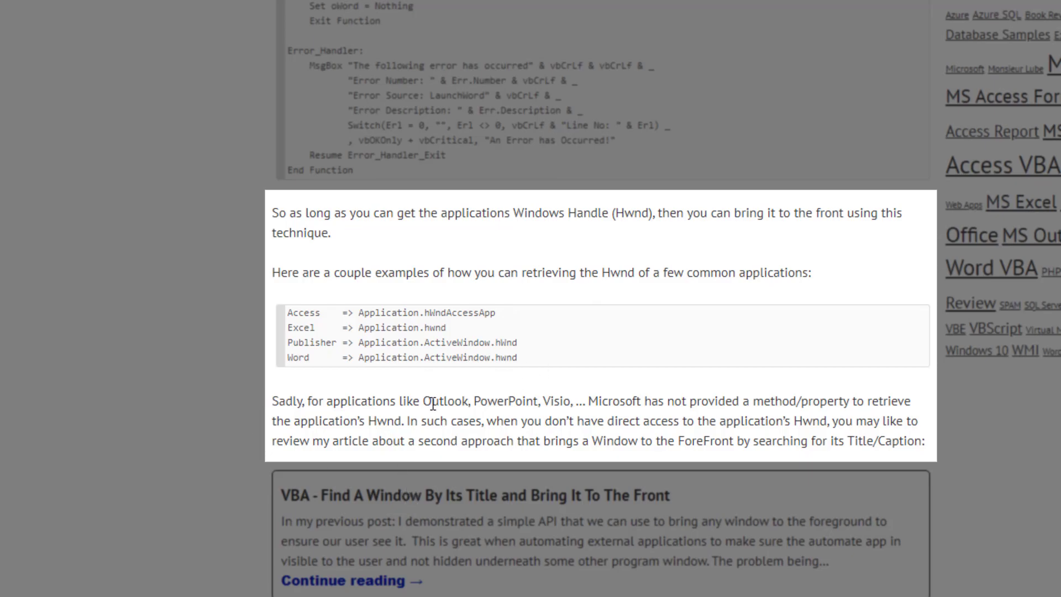
pyautogui.moveTo(568, 409)
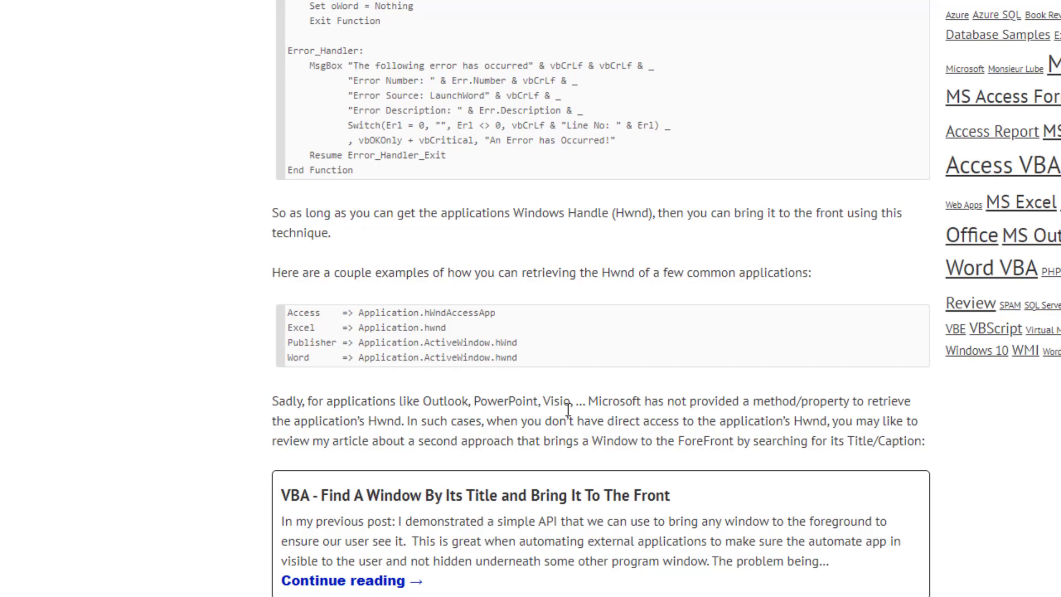
pyautogui.moveTo(328, 537)
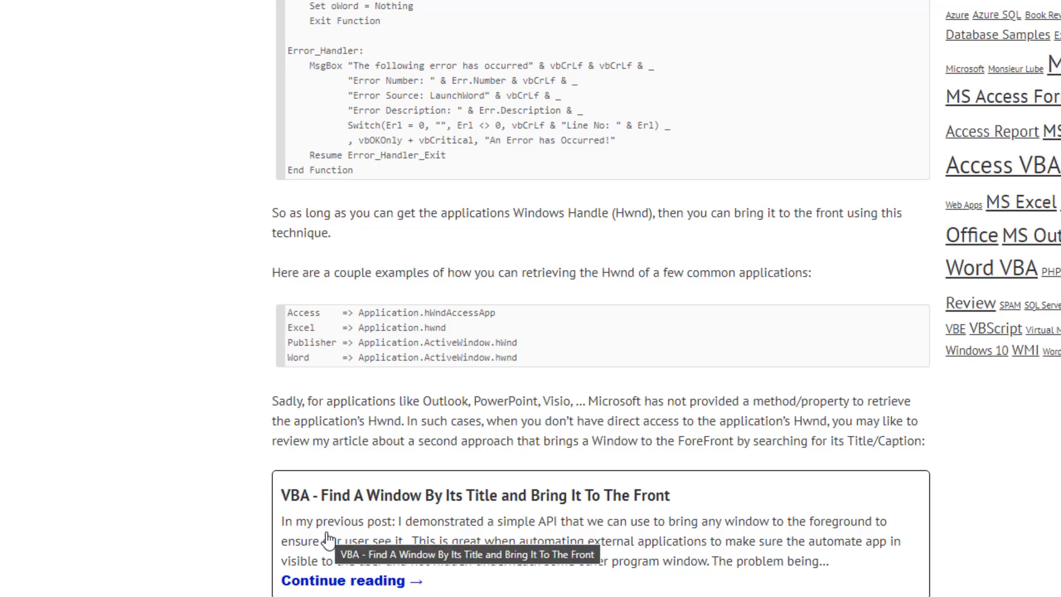
pyautogui.moveTo(368, 543)
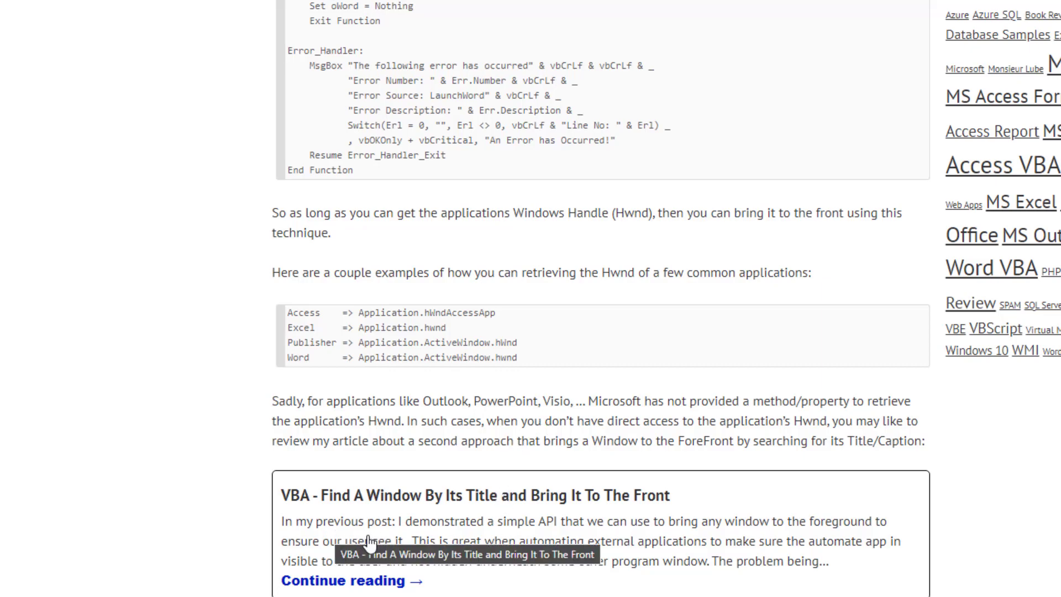
pyautogui.moveTo(303, 418)
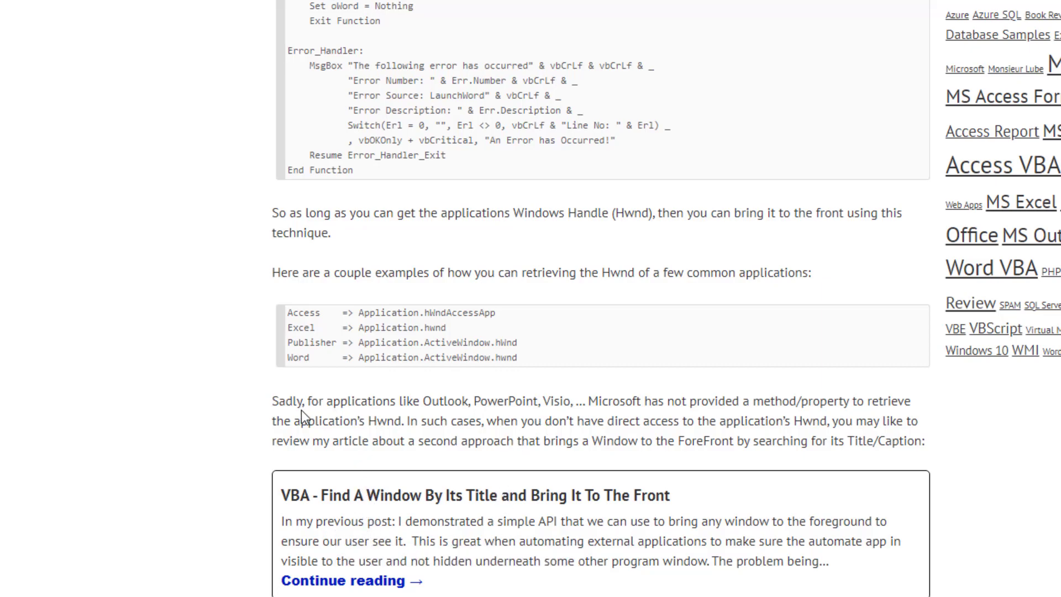